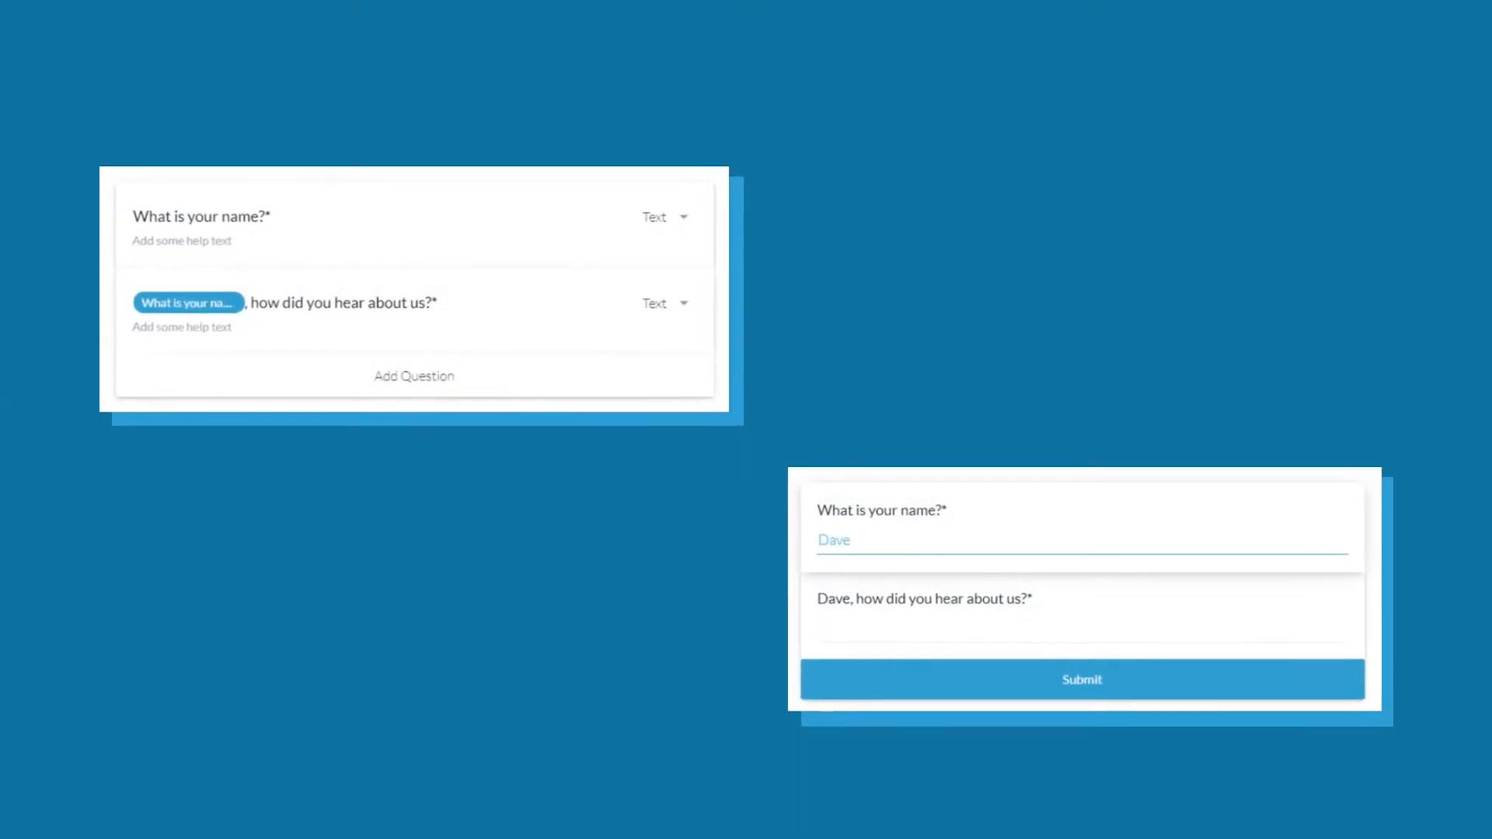
Step: Enter Dave as the name in the preview so the second question reads "Dave, how did you hear about us?"
click(1081, 679)
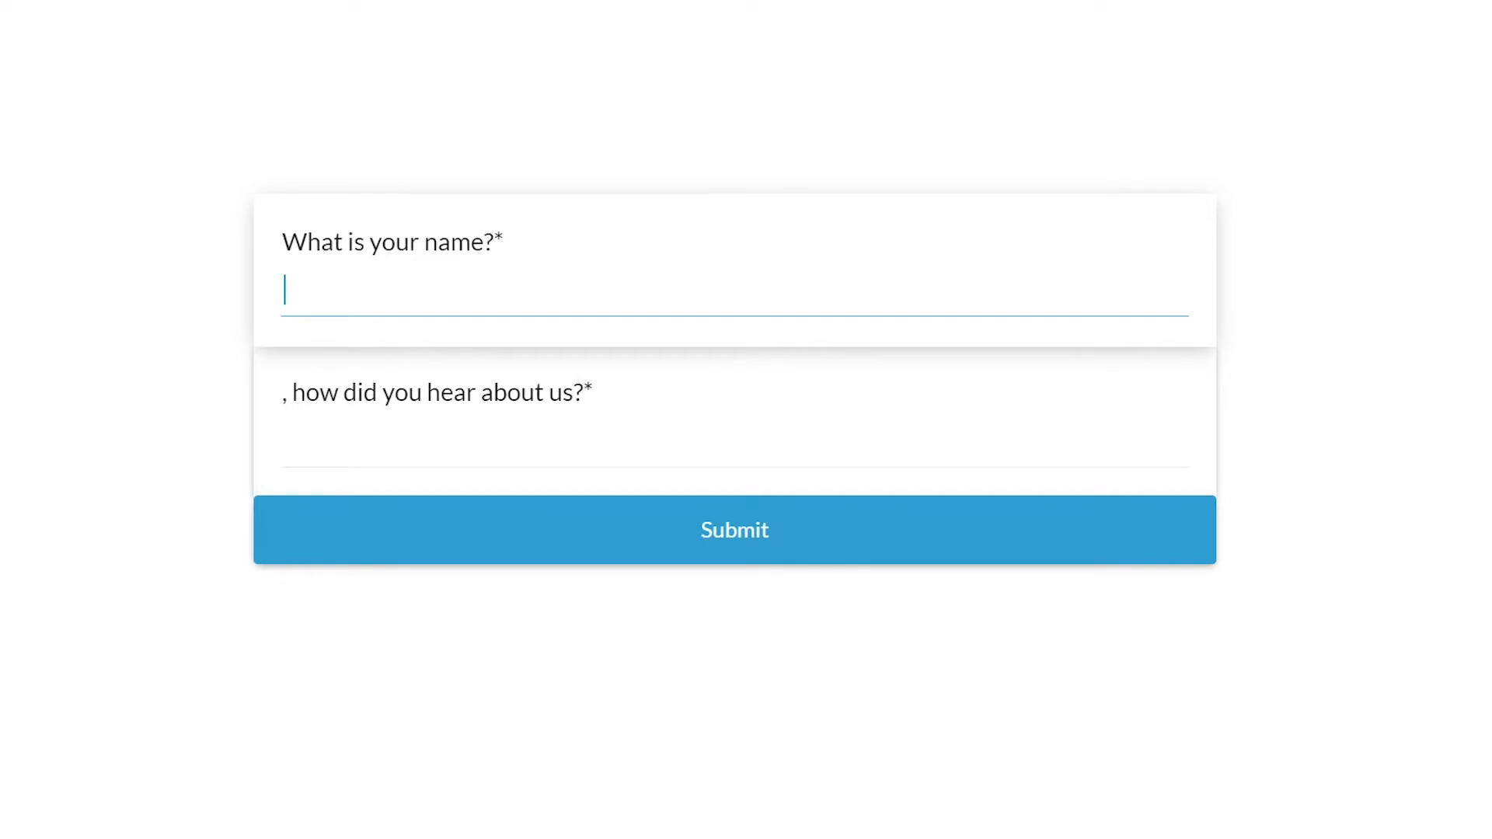
text(Dave)
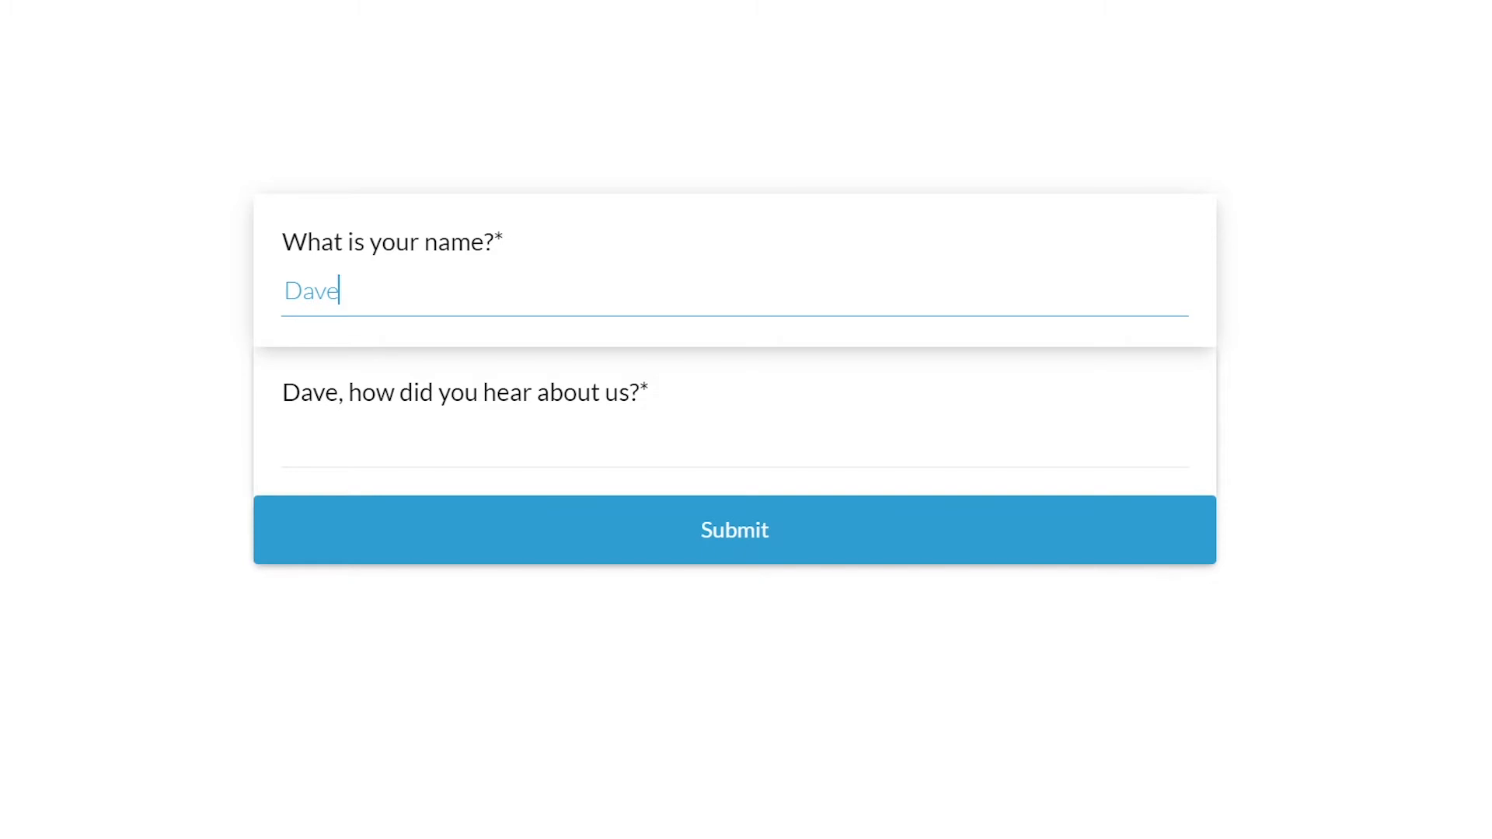
text(W)
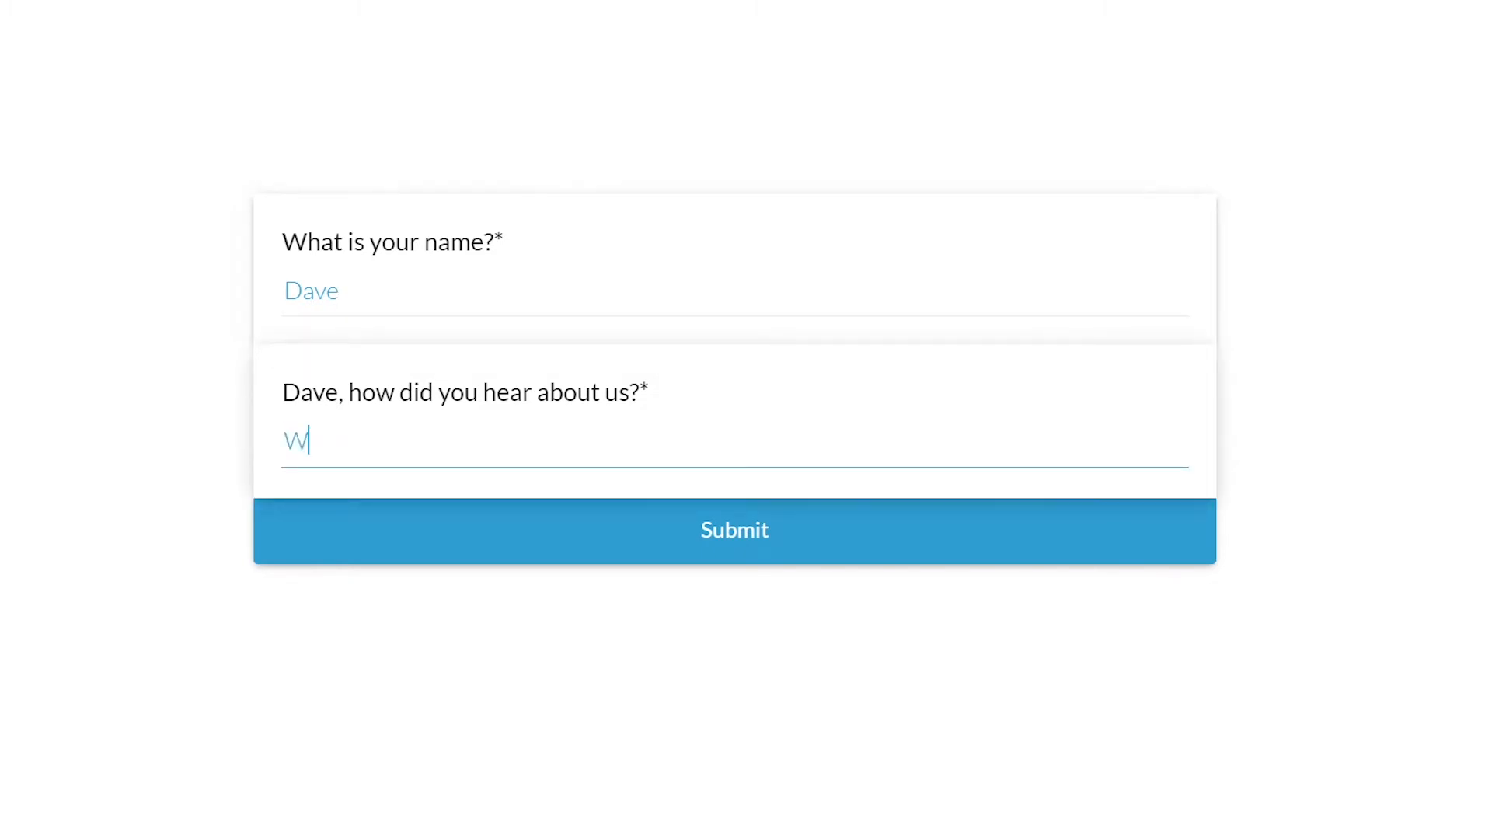
text(ord of mo)
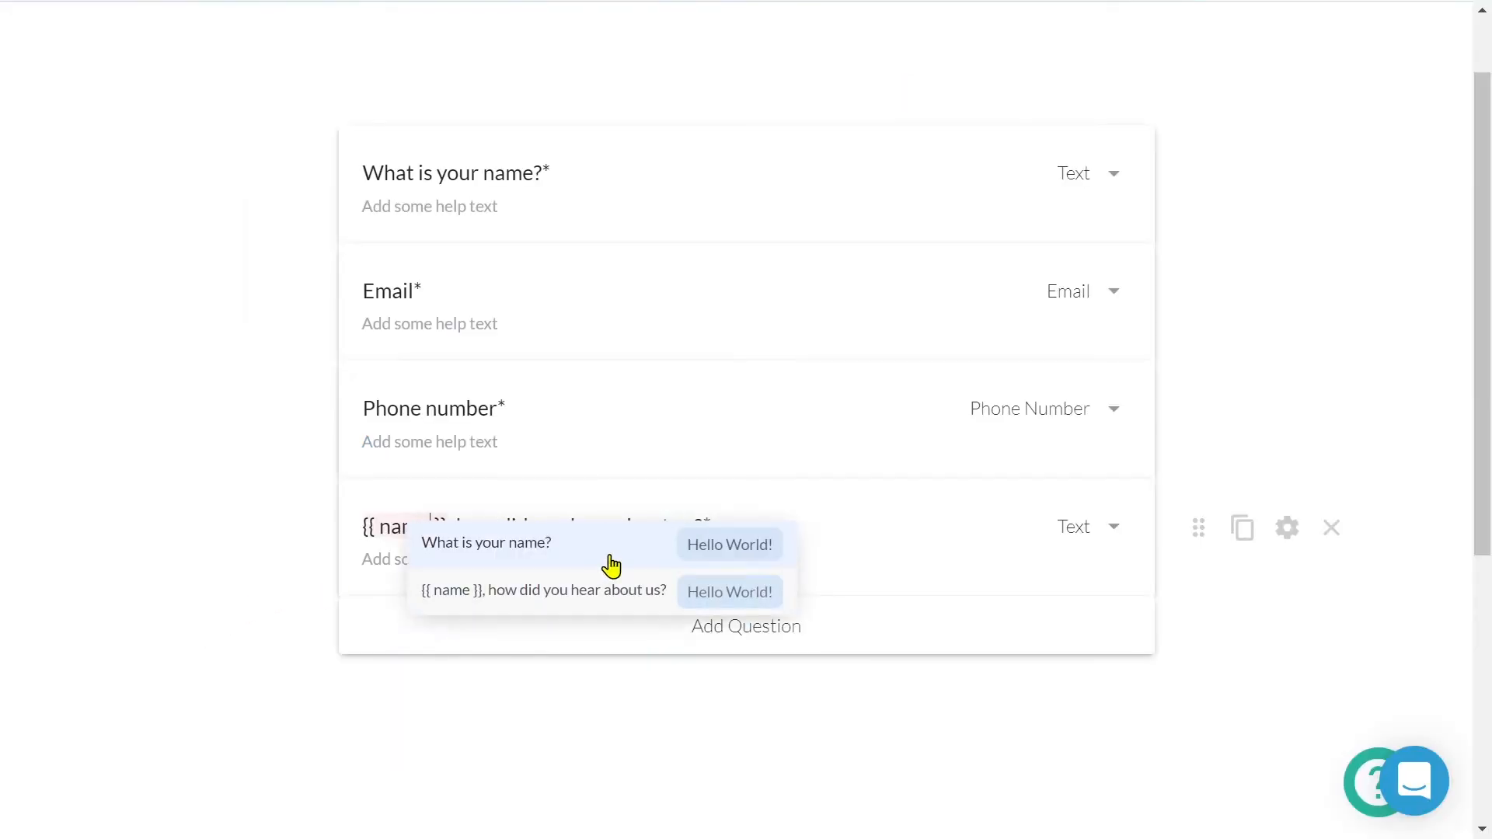
Step: Add pipe keys j0aa to the help text and 914bh to the page message line
click(487, 542)
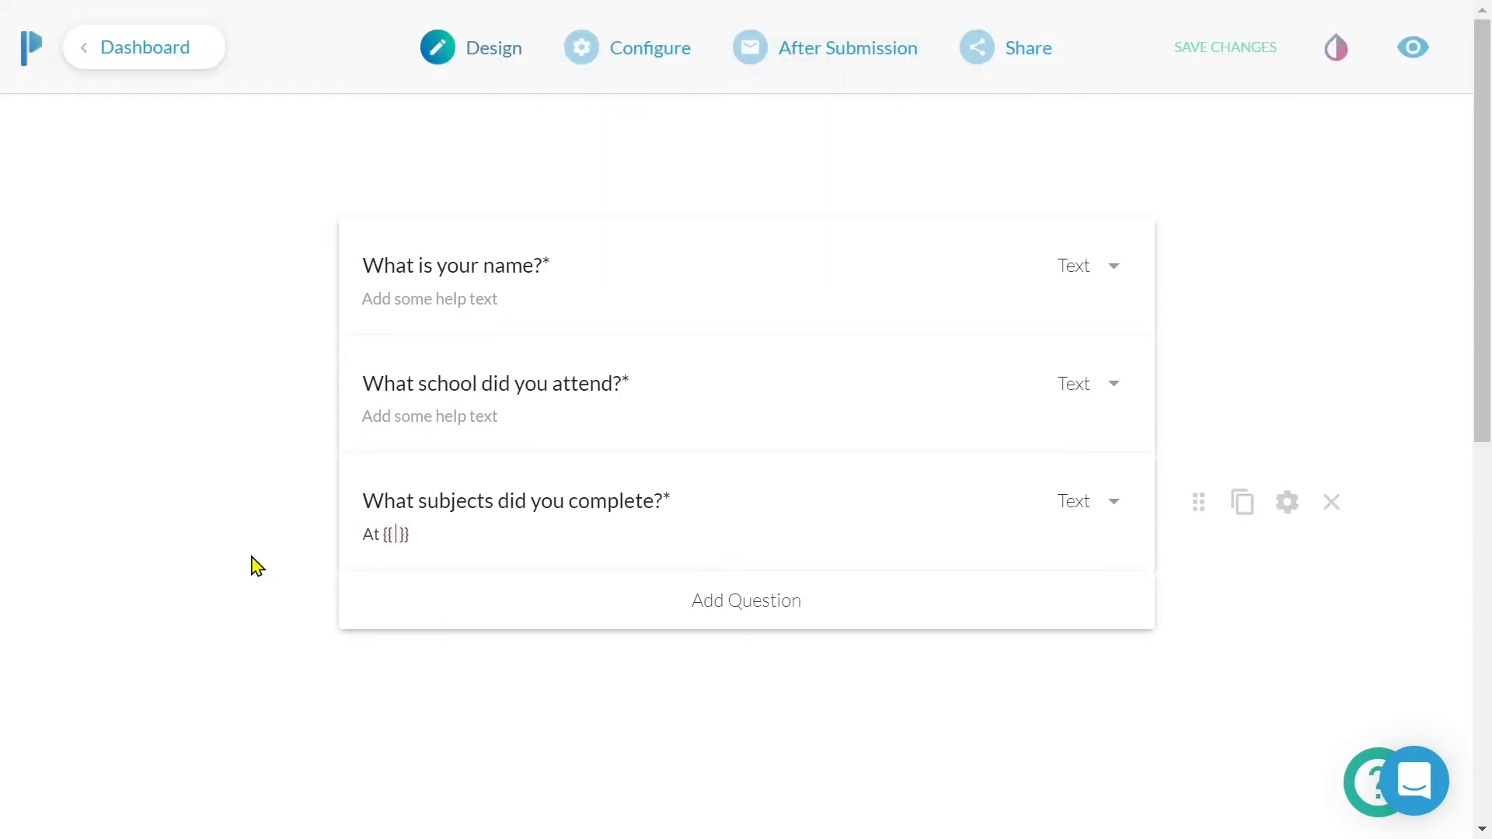
text(j0aa)
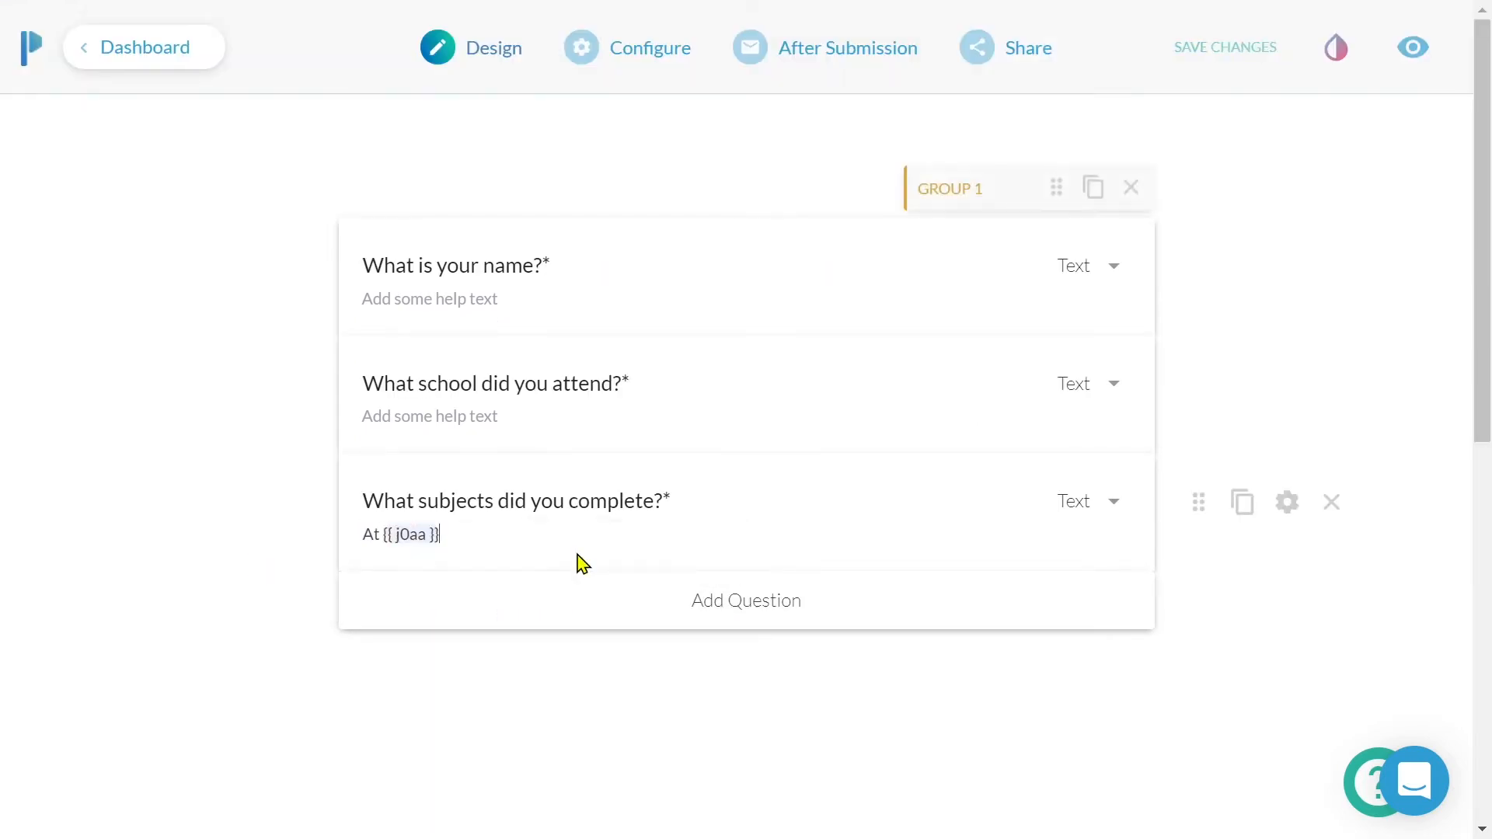
scroll(down, 3)
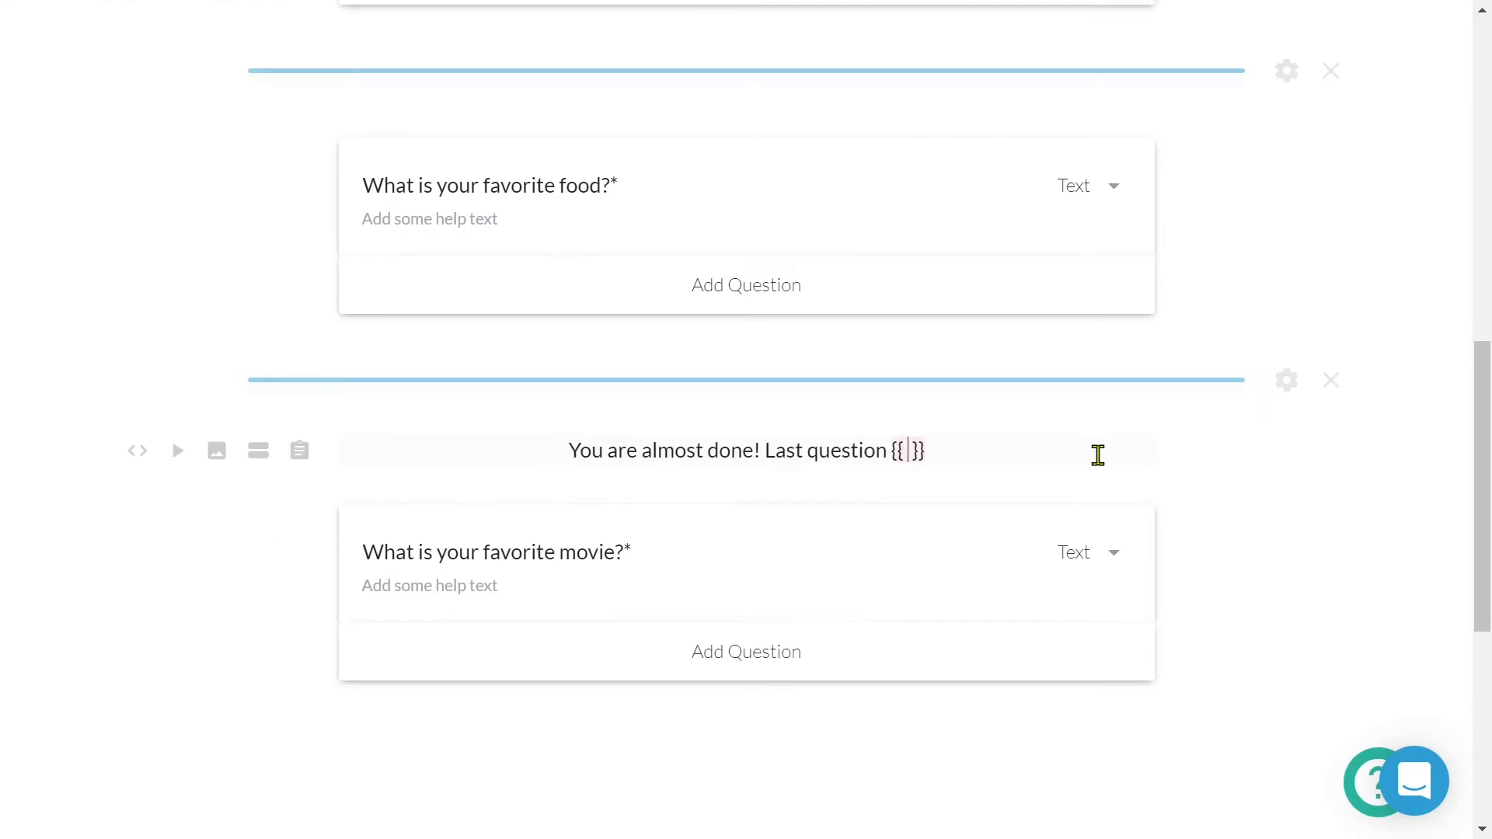
text(914bh)
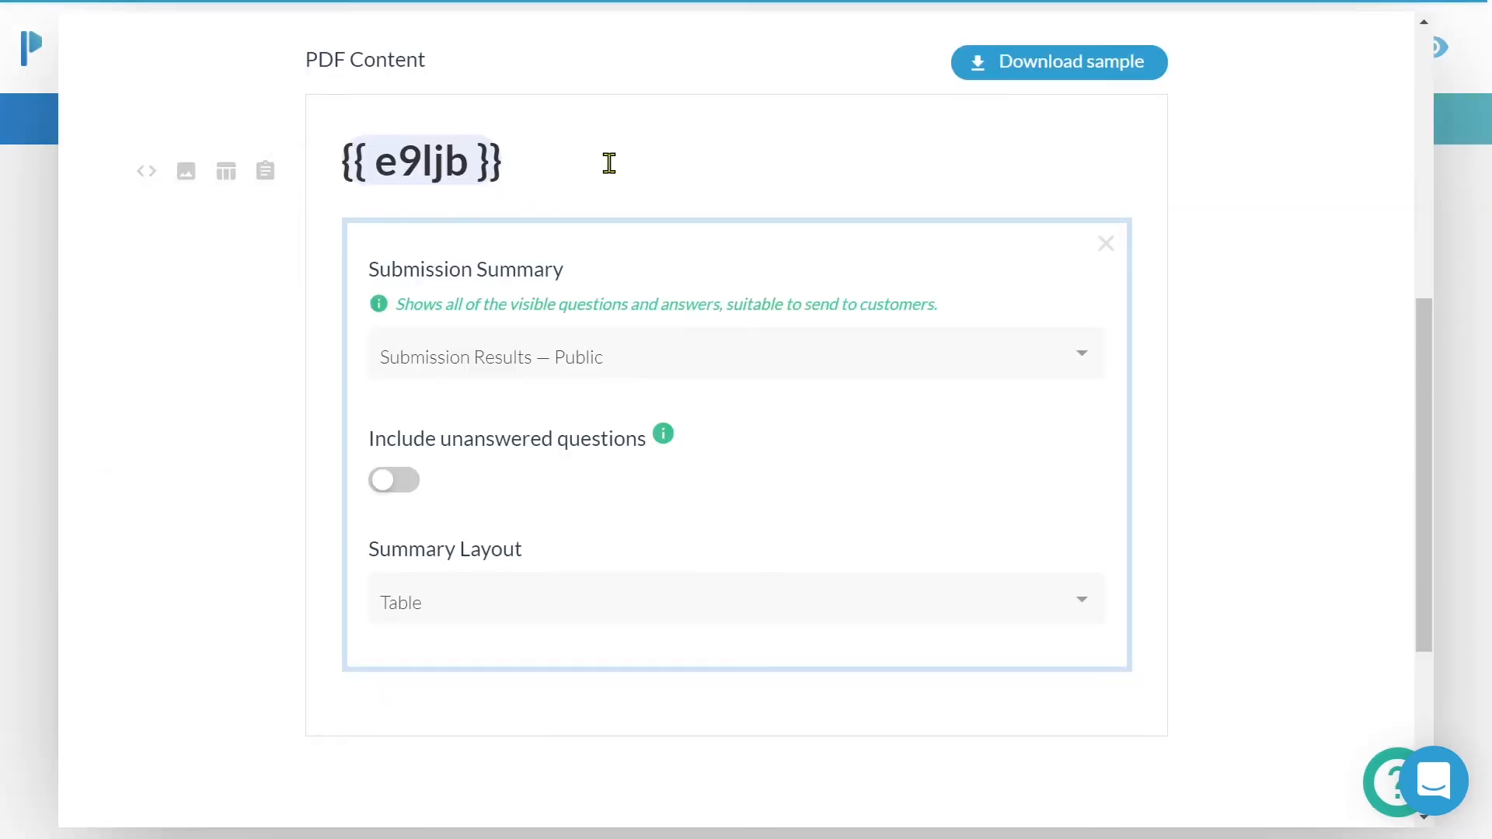
Step: Finish the PDF heading with Result and return to the Design editor with the two questions
text(Result)
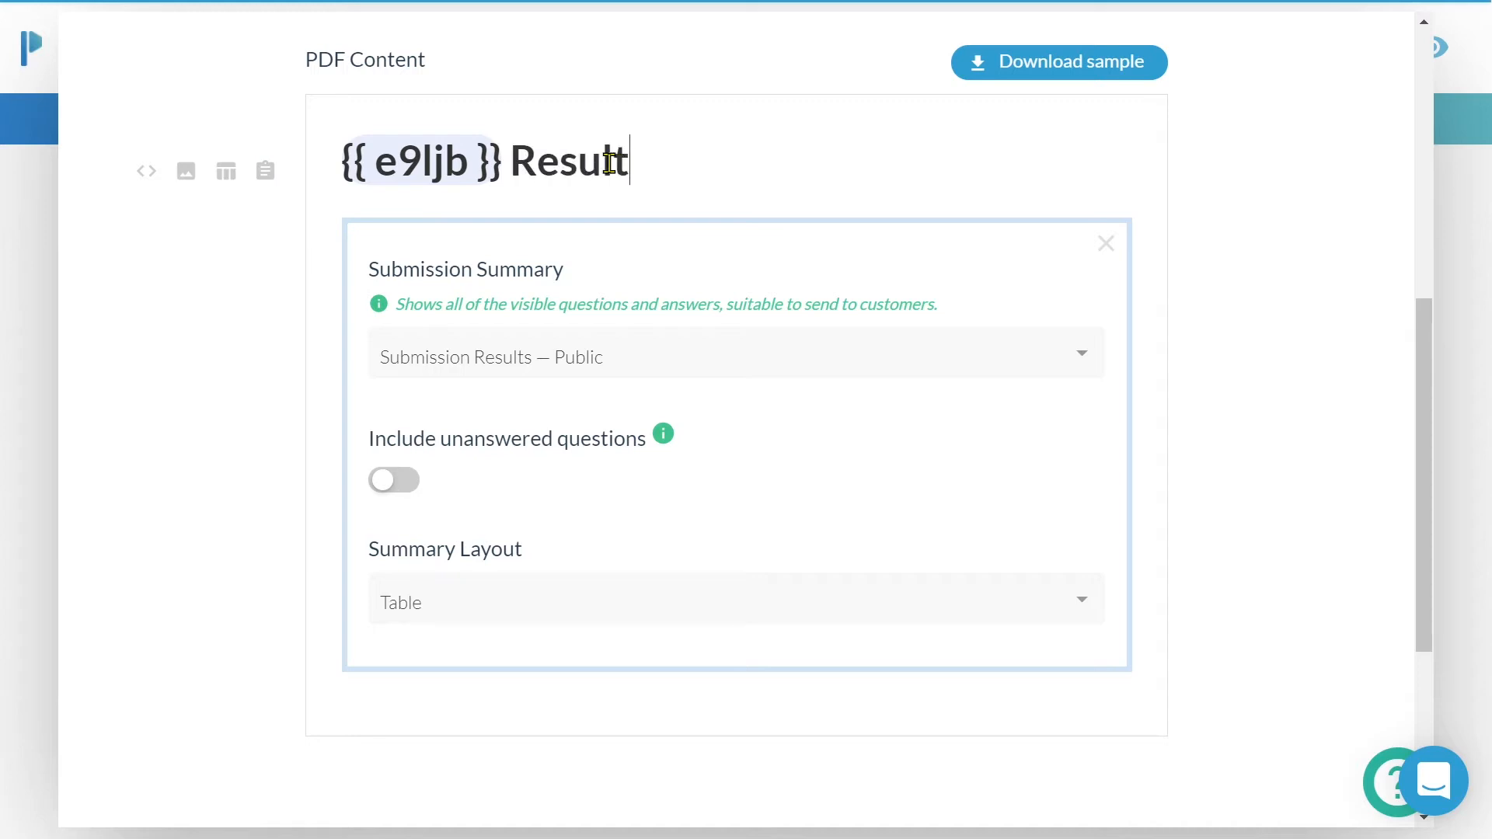
click(492, 48)
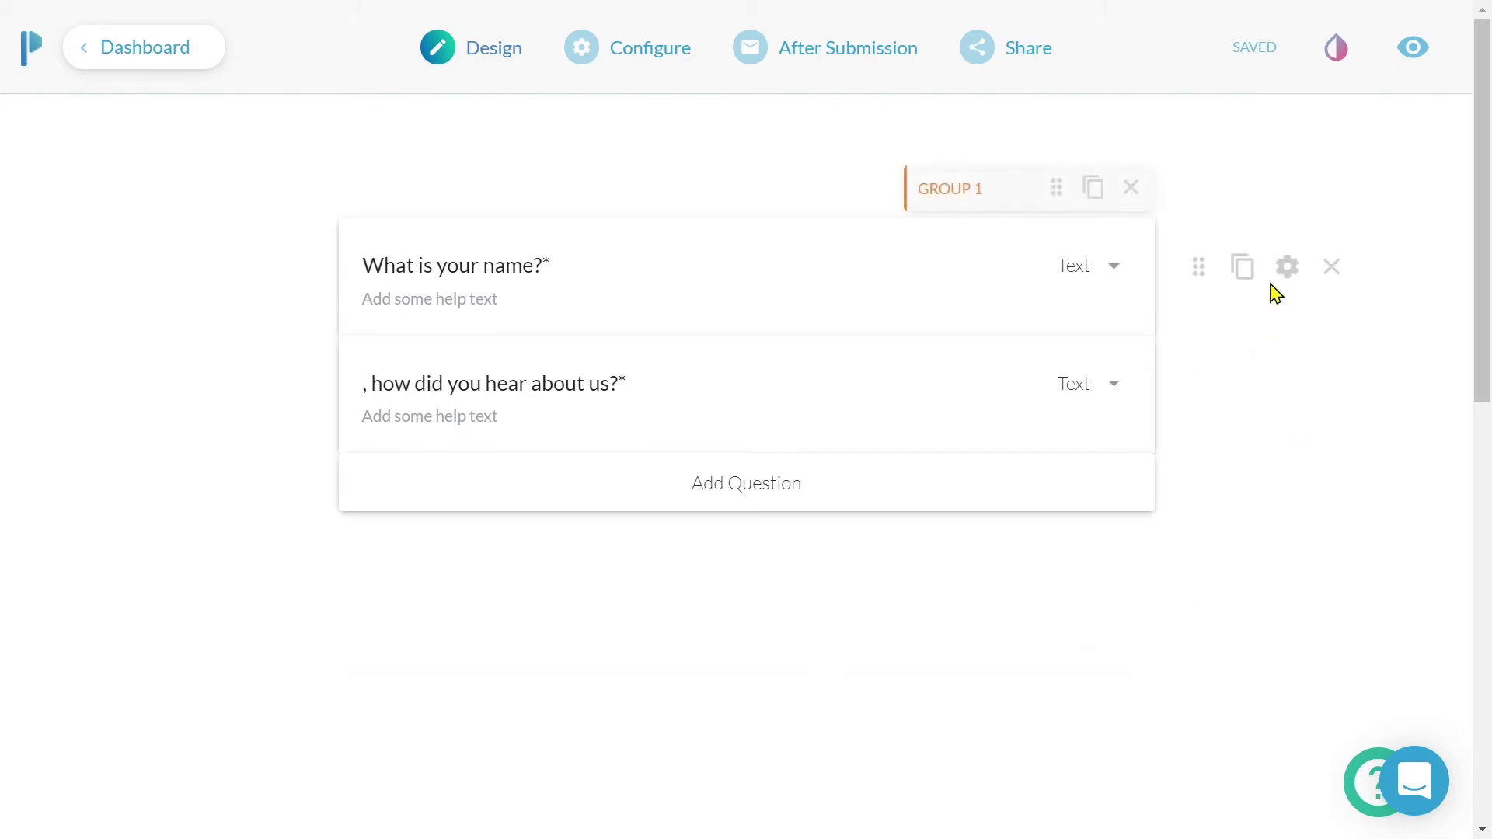
mouse_move(1287, 266)
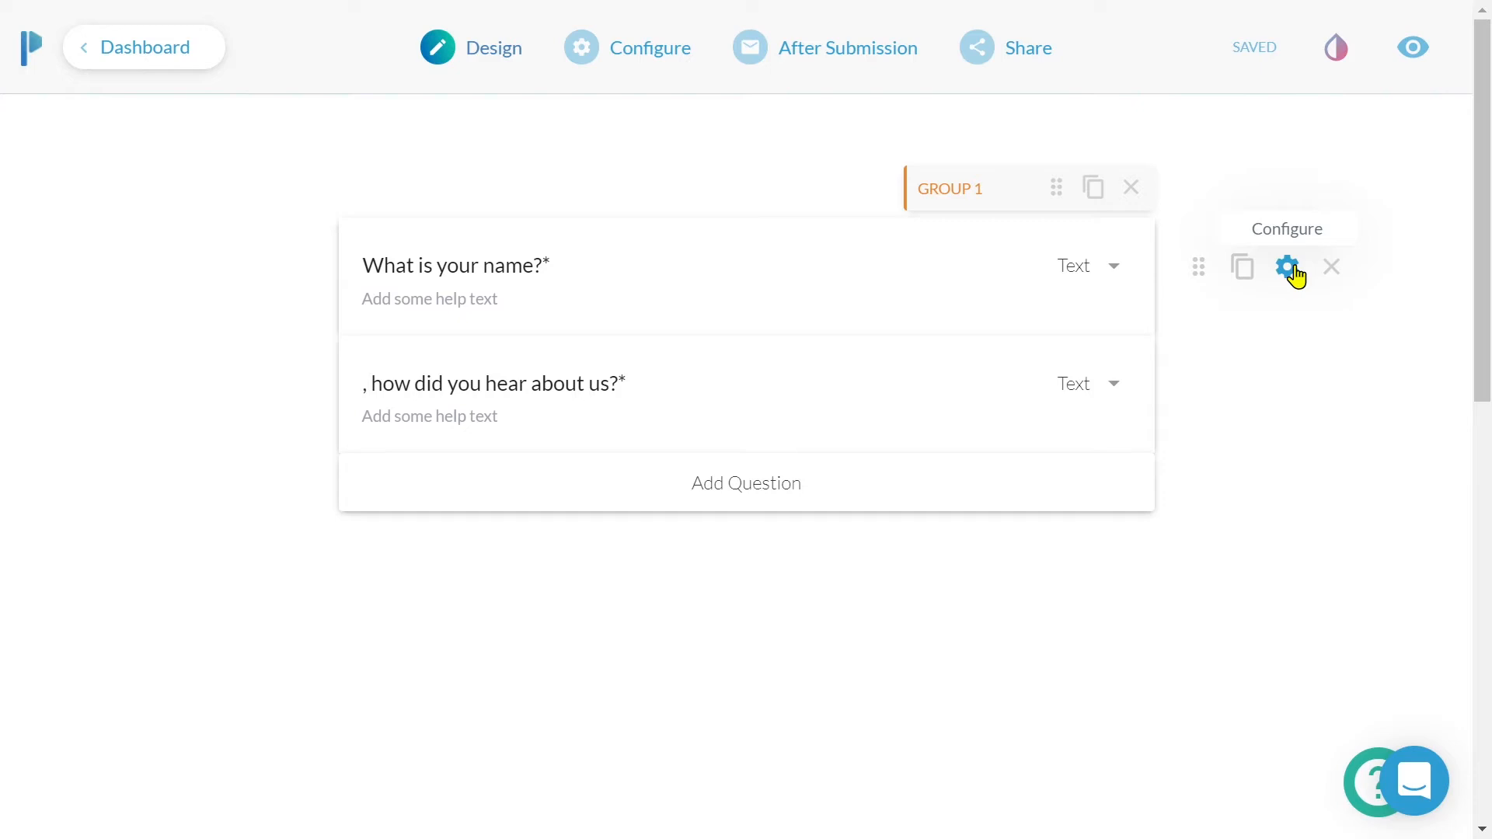
Step: Look up and copy the name question's pre-fill key e9ljb from its settings
click(1287, 266)
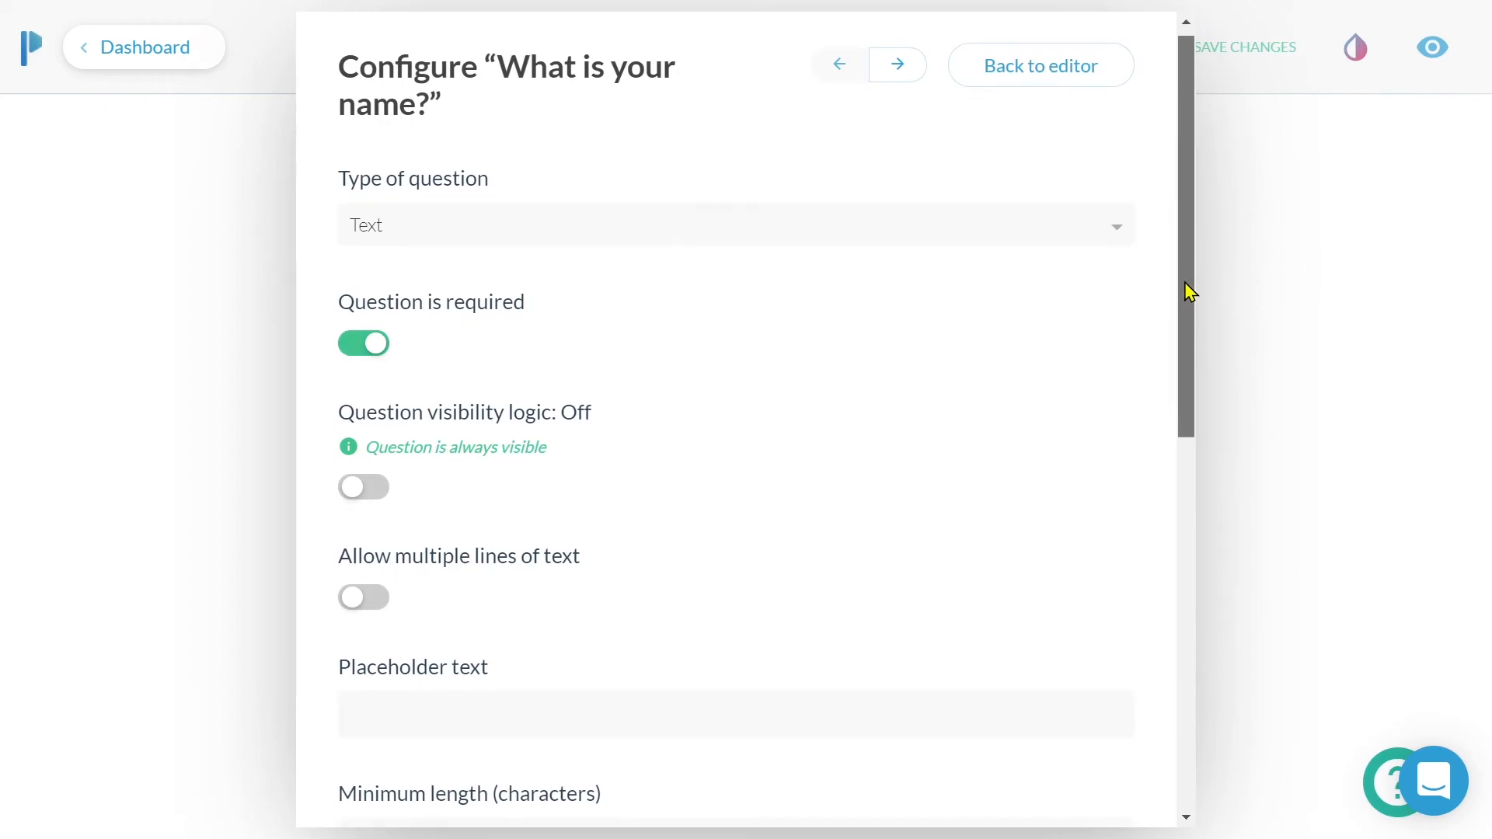
scroll(down, 3)
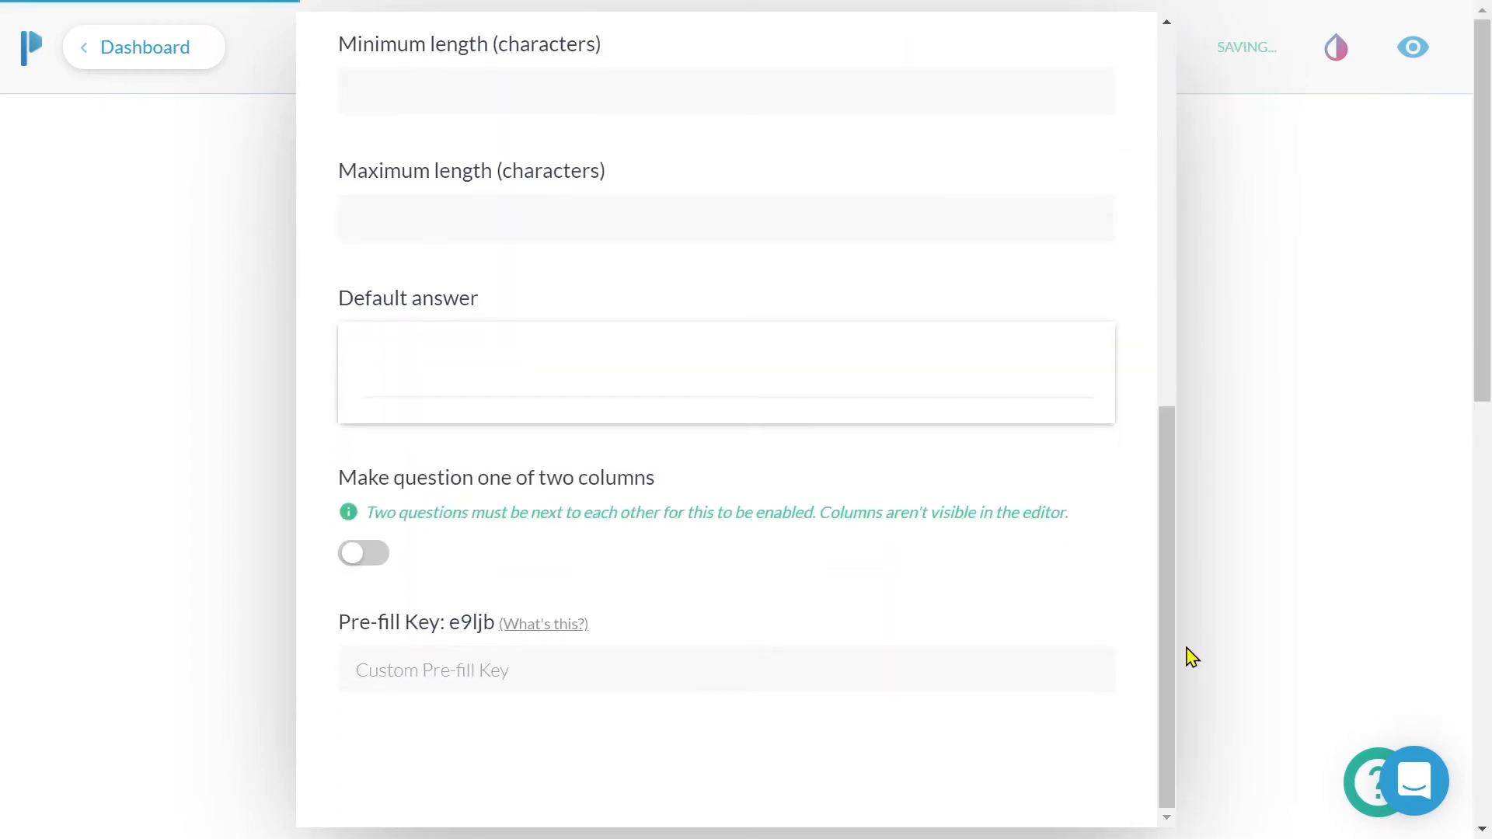
double_click(471, 624)
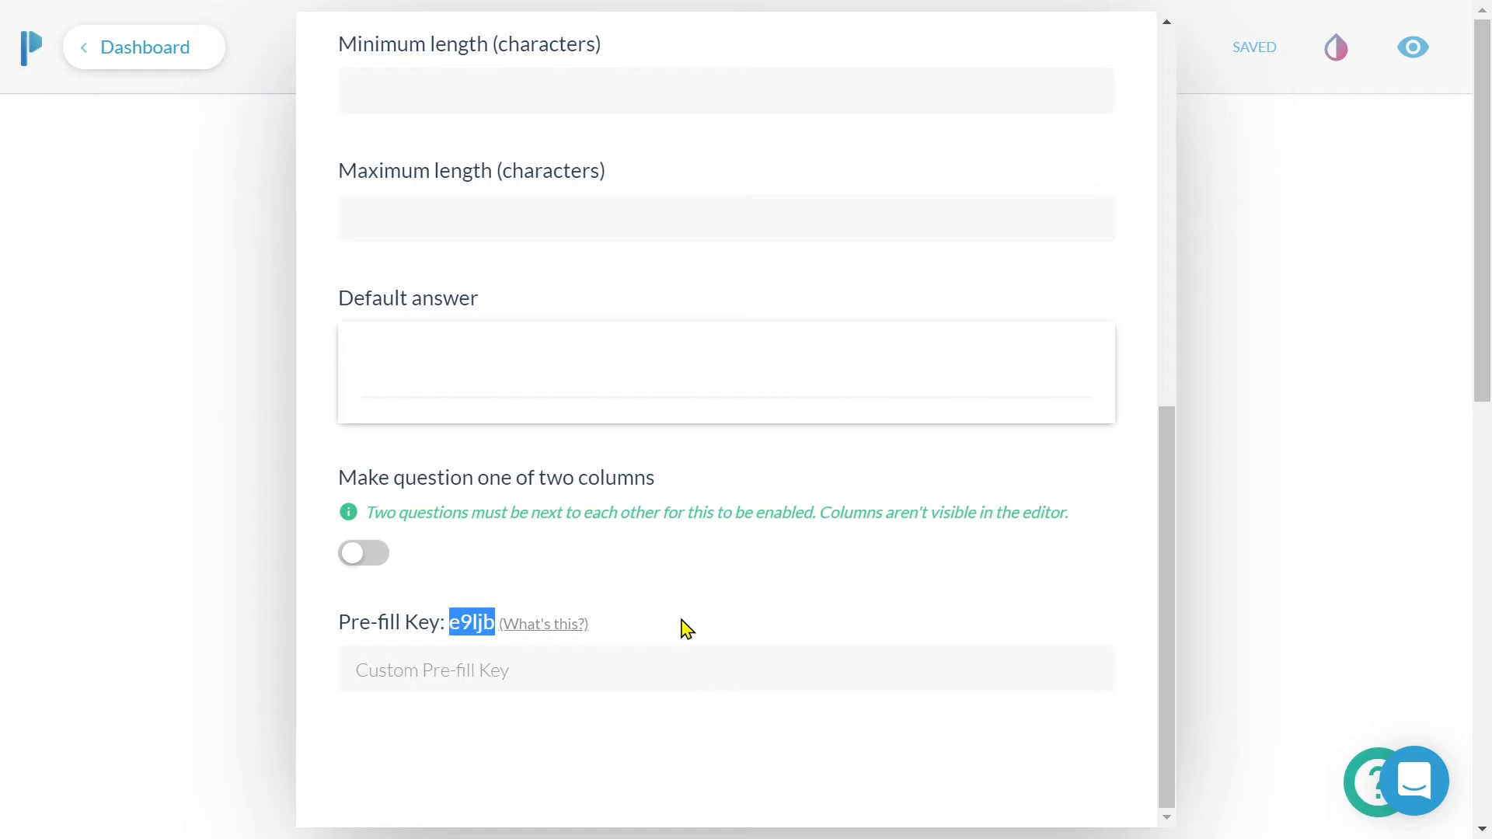
mouse_move(1074, 575)
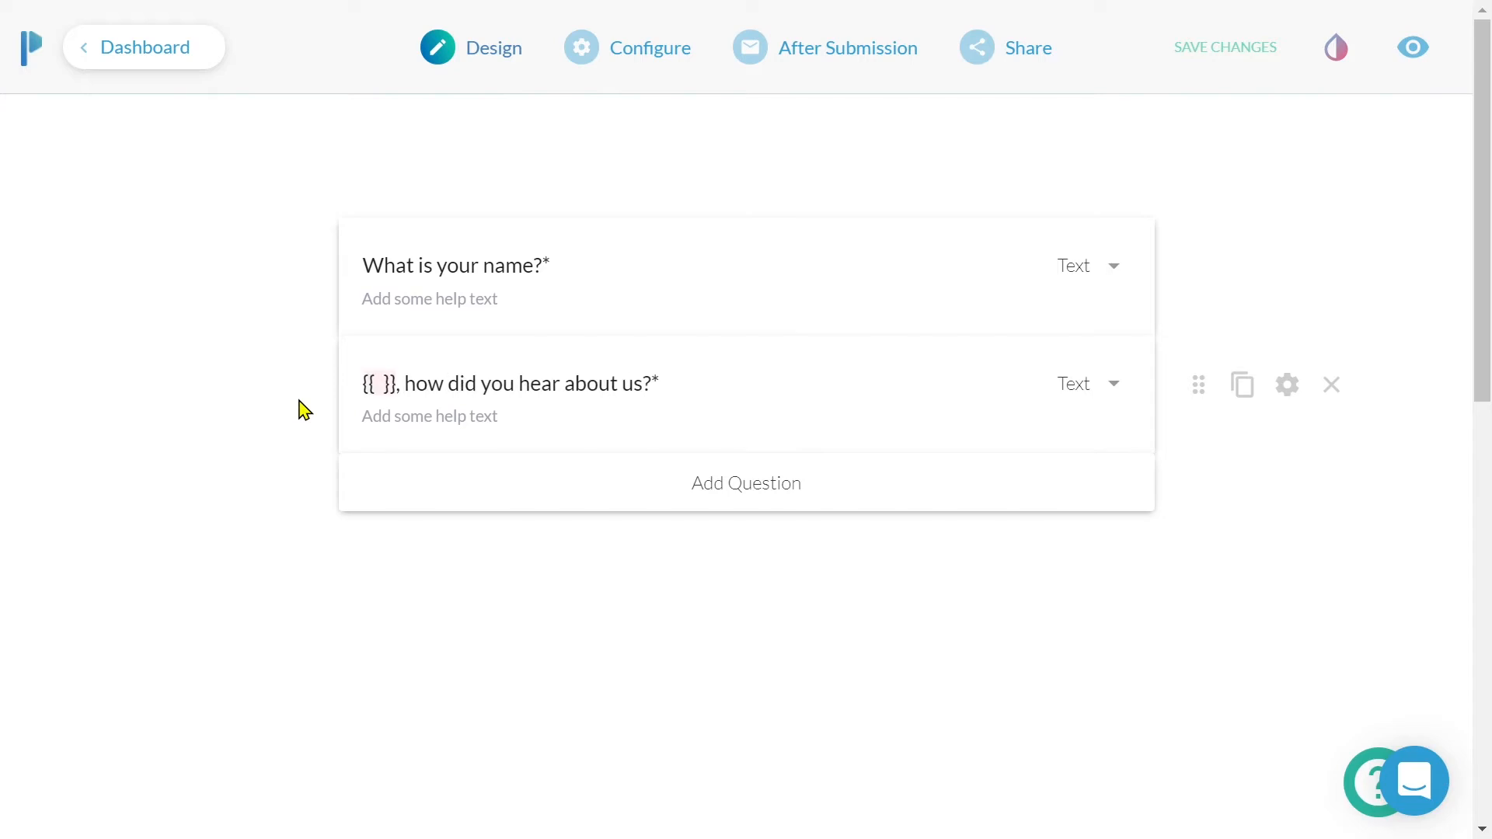
Step: Insert e9ljb into the second question's title so it becomes a name-answer bubble
text(e9ljb)
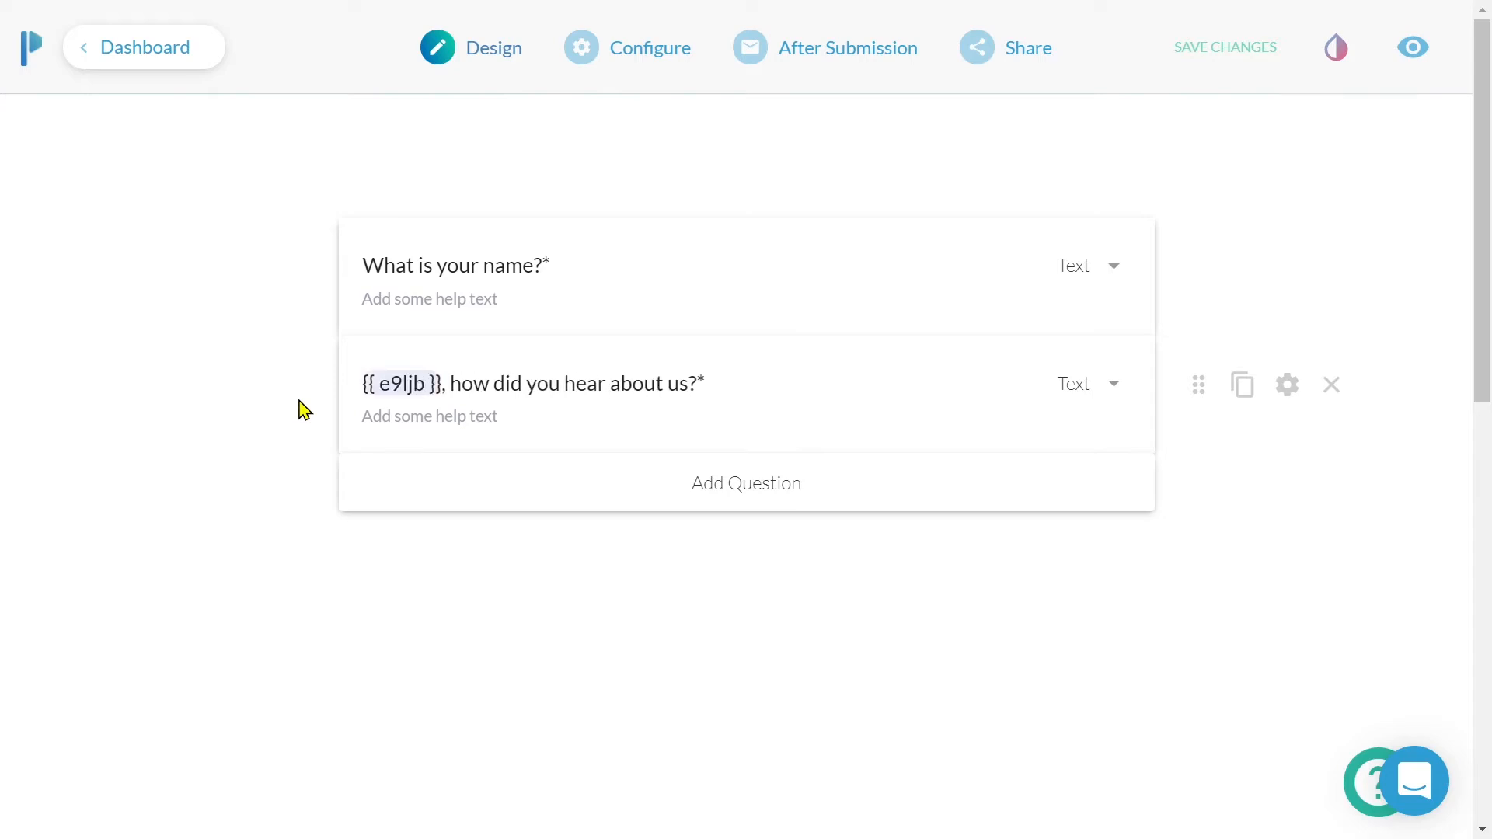
click(1225, 46)
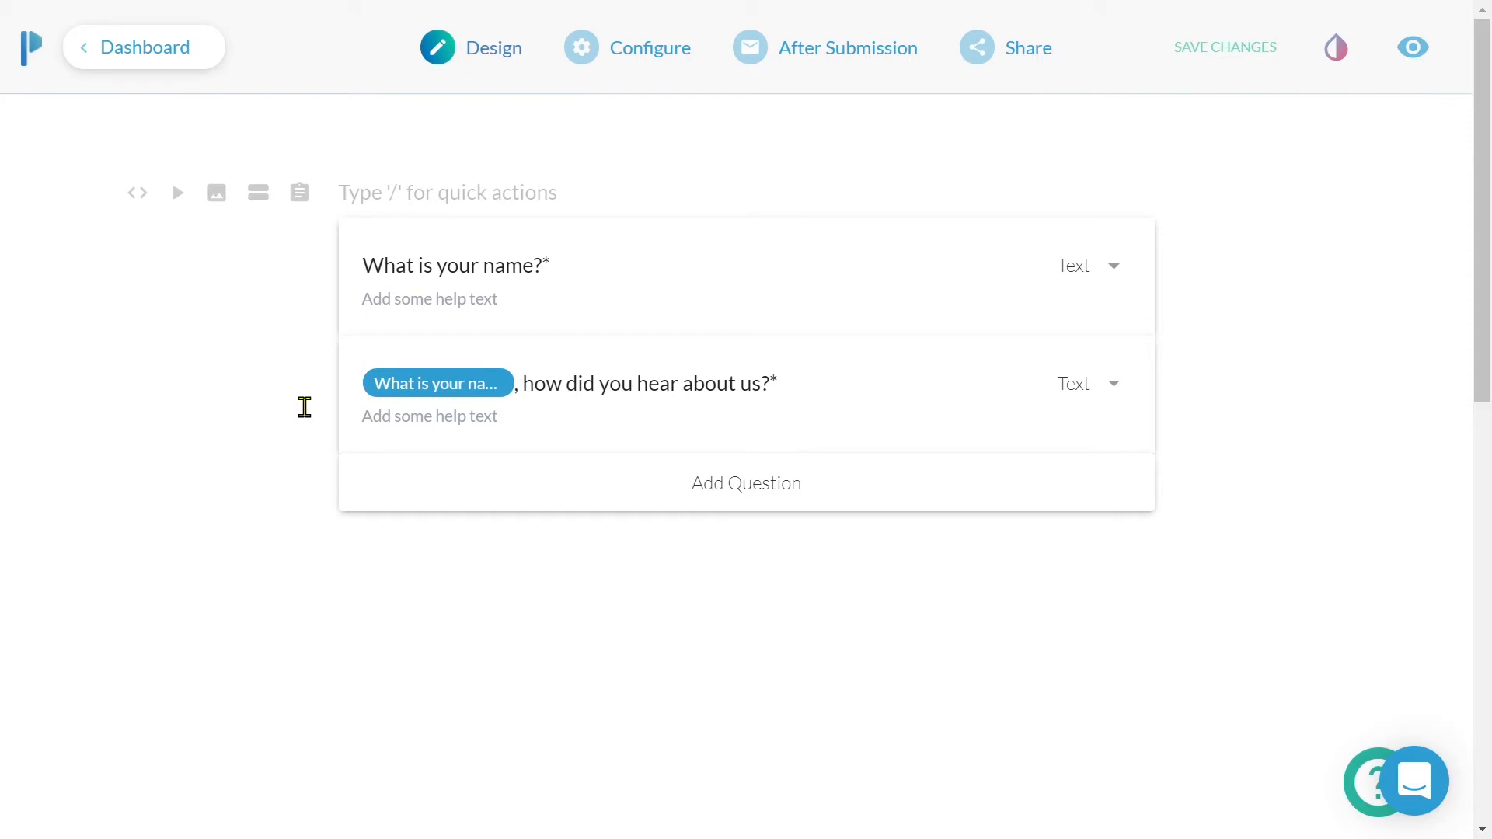
Step: Add a text line below the group with a {{ }} pipe of the "What is your name?" answer
click(1225, 46)
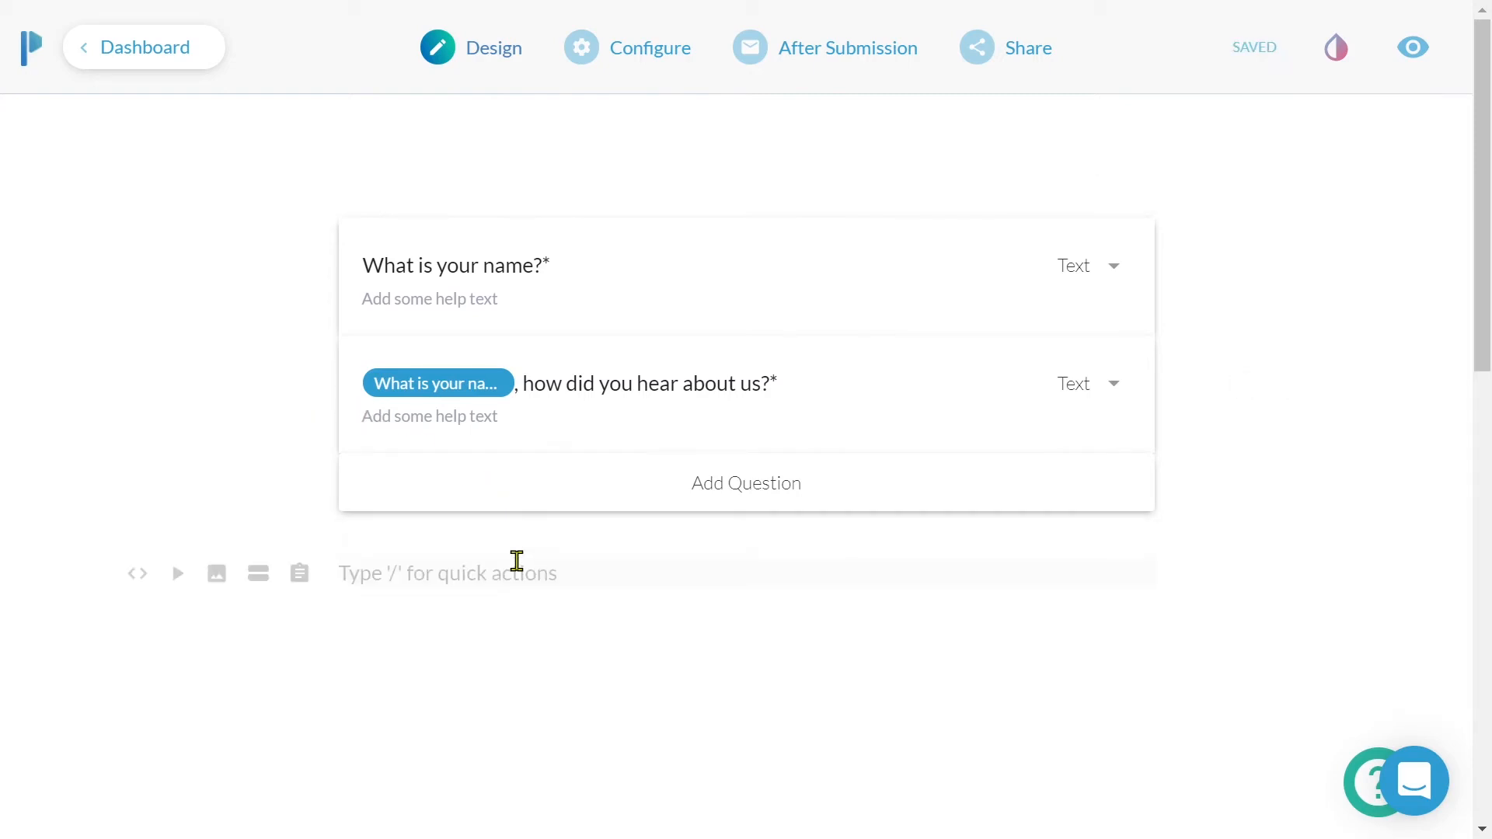
text({{}})
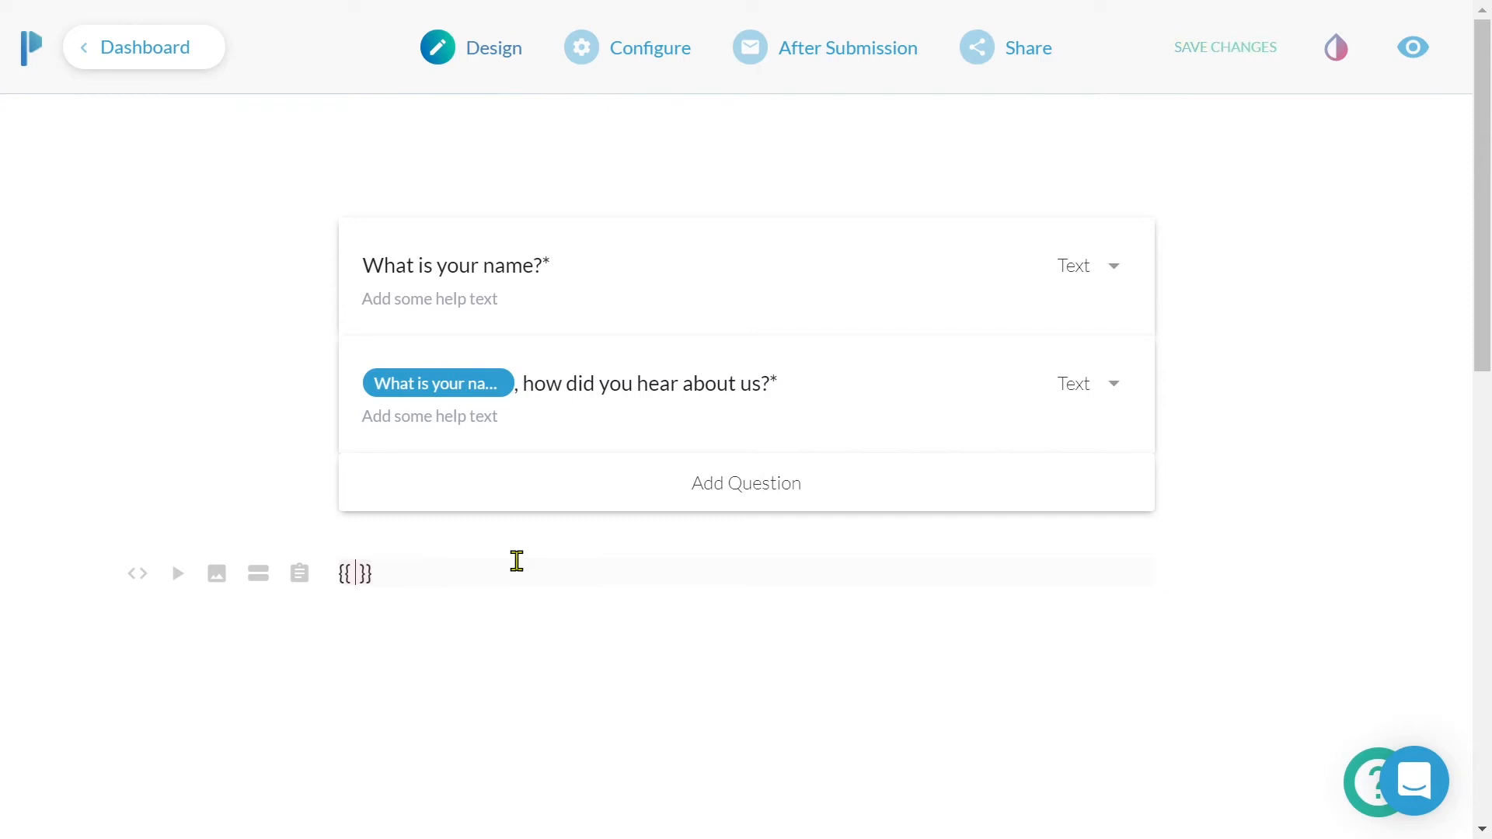
text(wh)
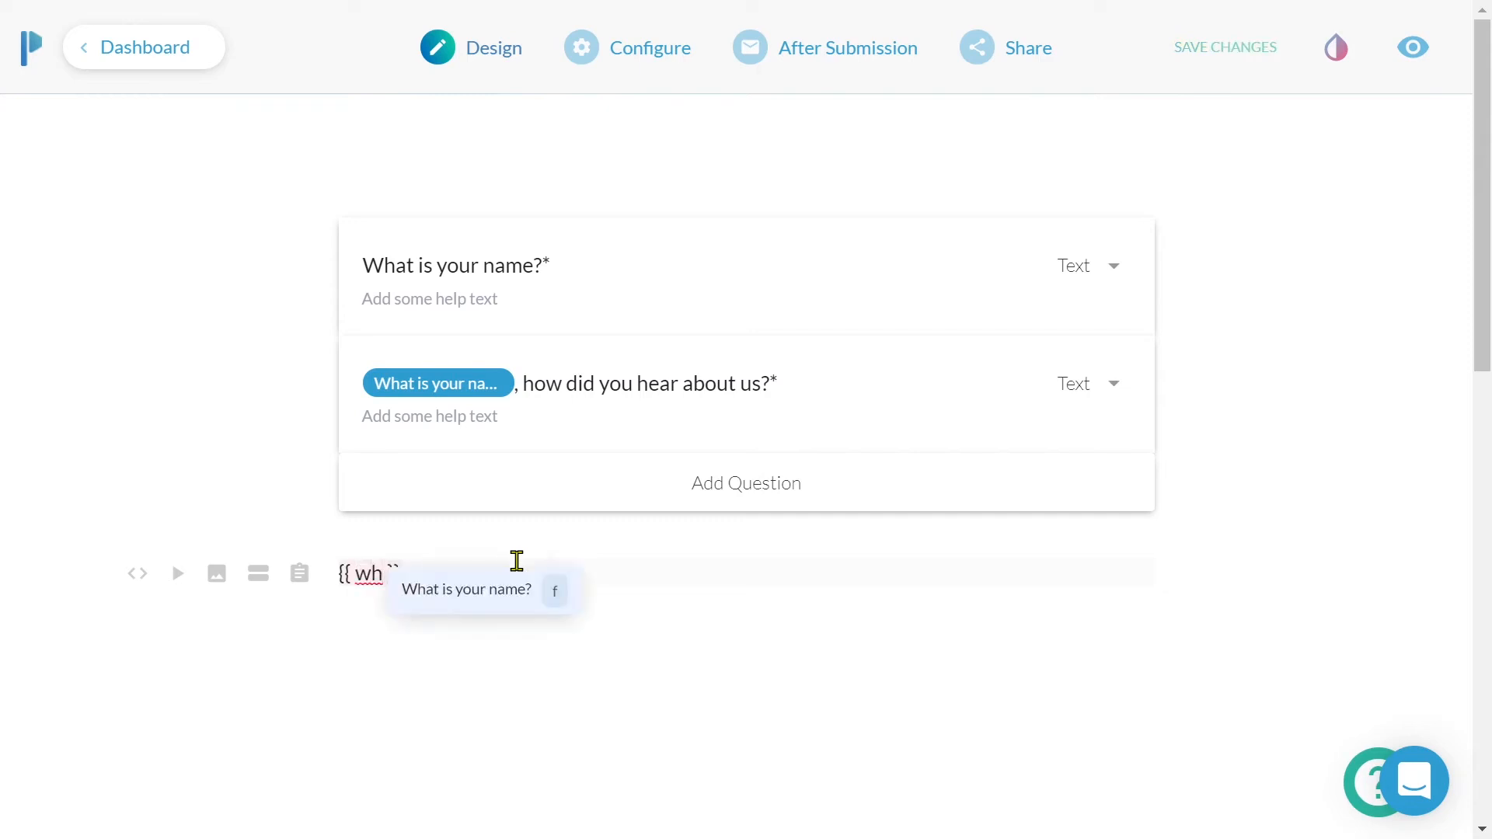
text(at)
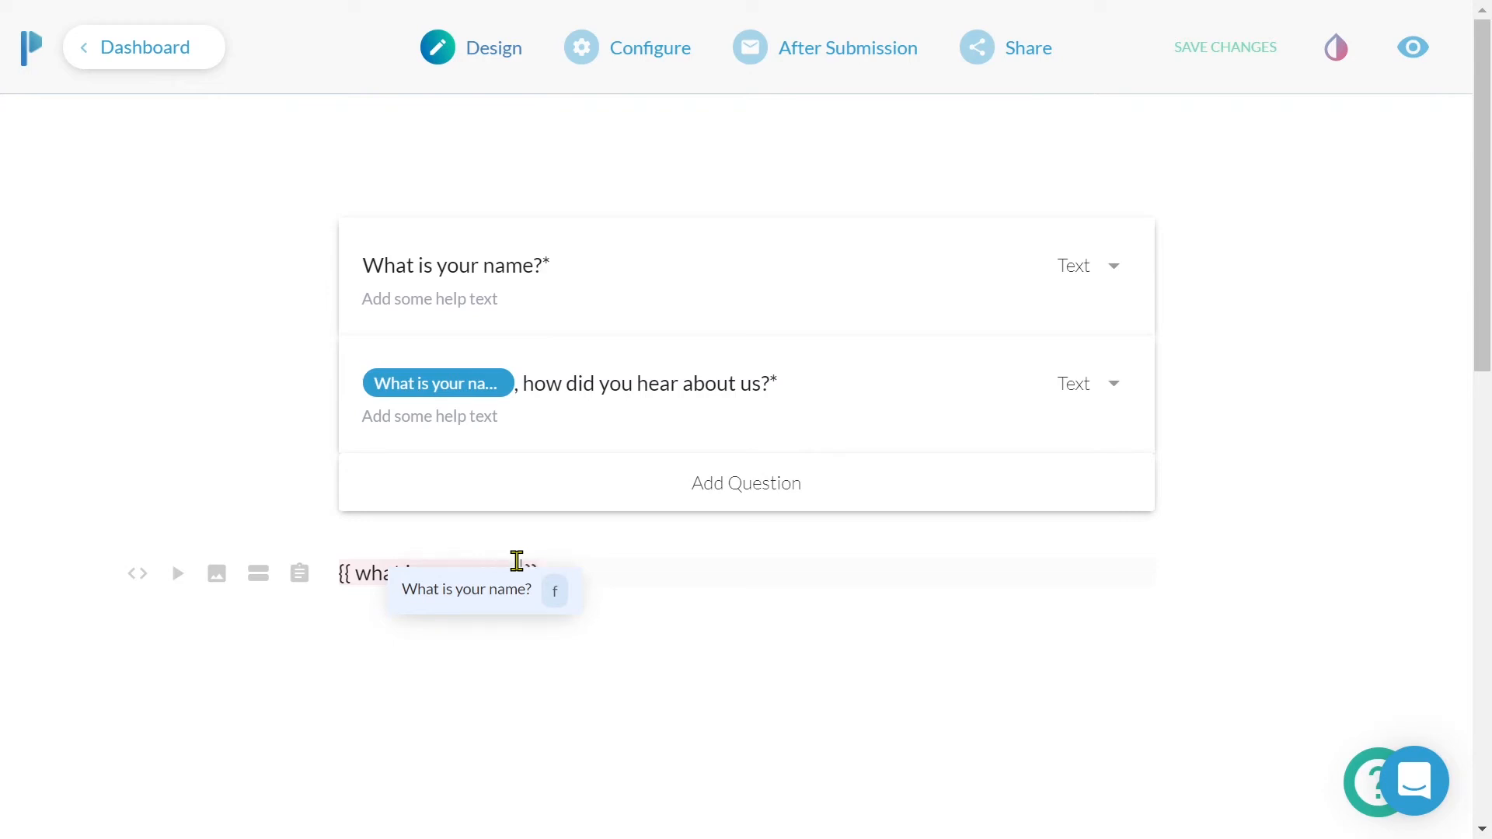
mouse_move(506, 614)
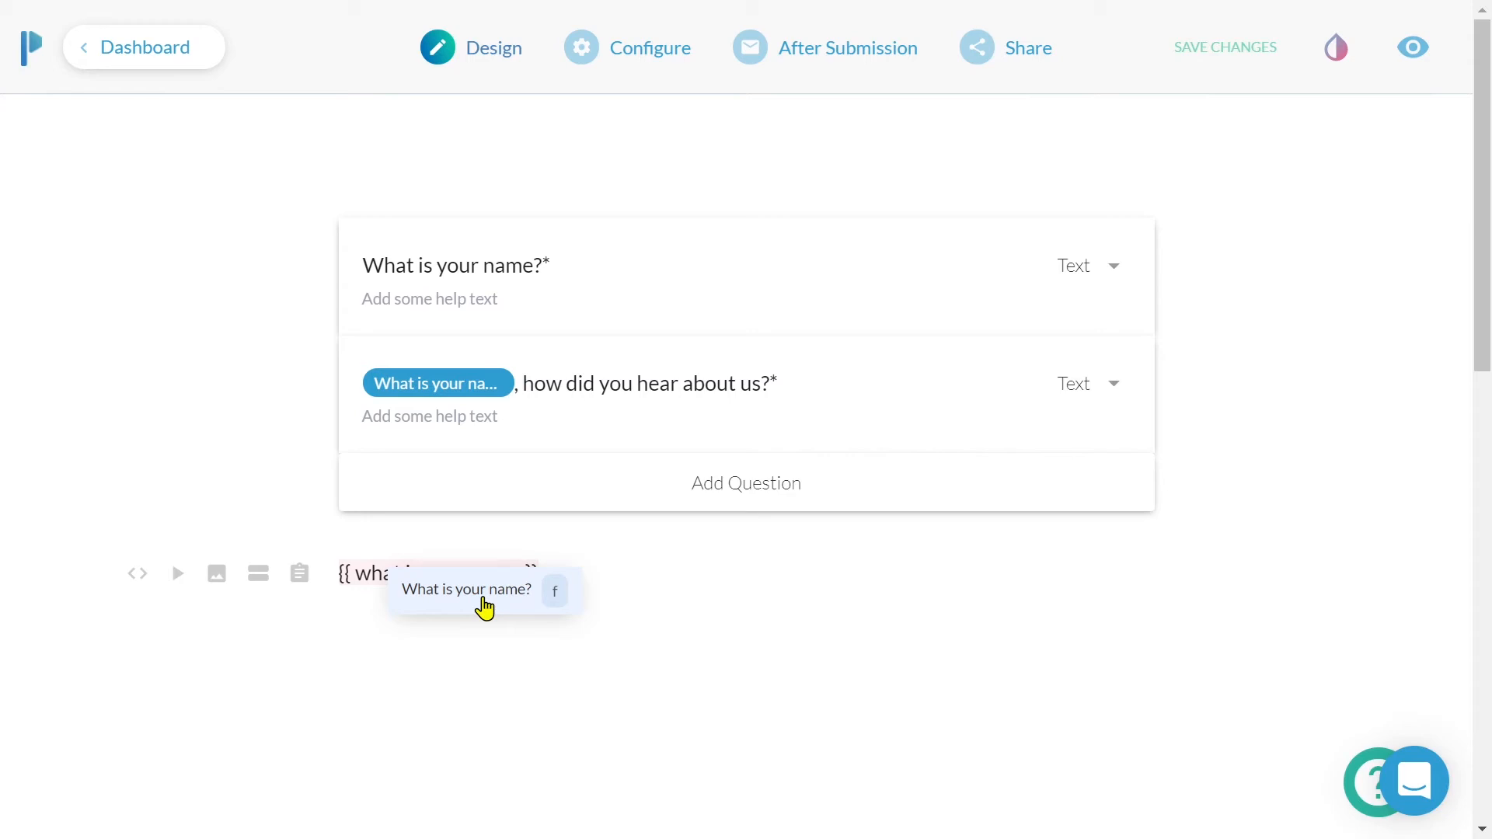
click(465, 589)
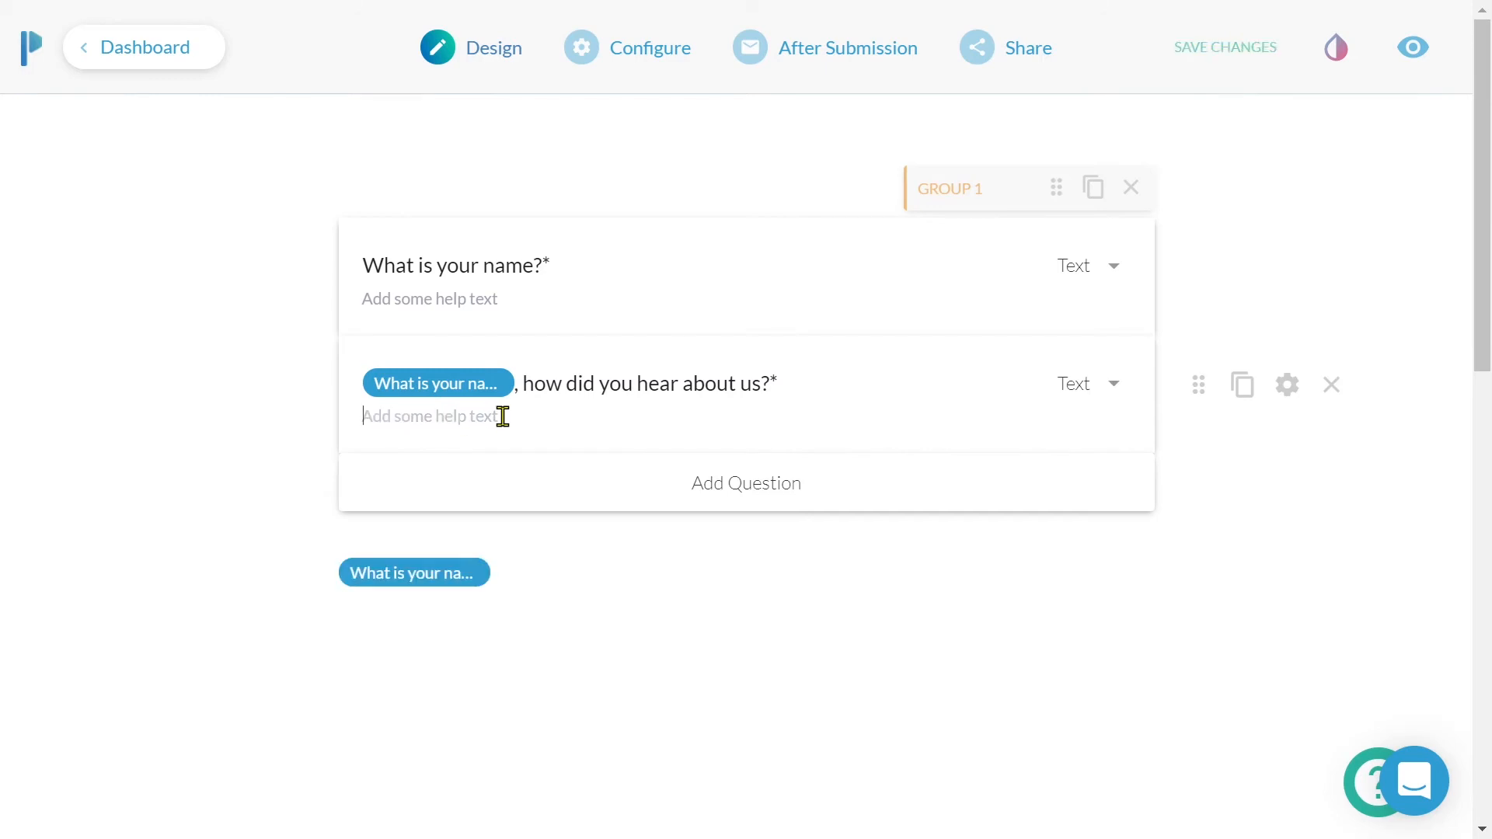
mouse_move(607, 426)
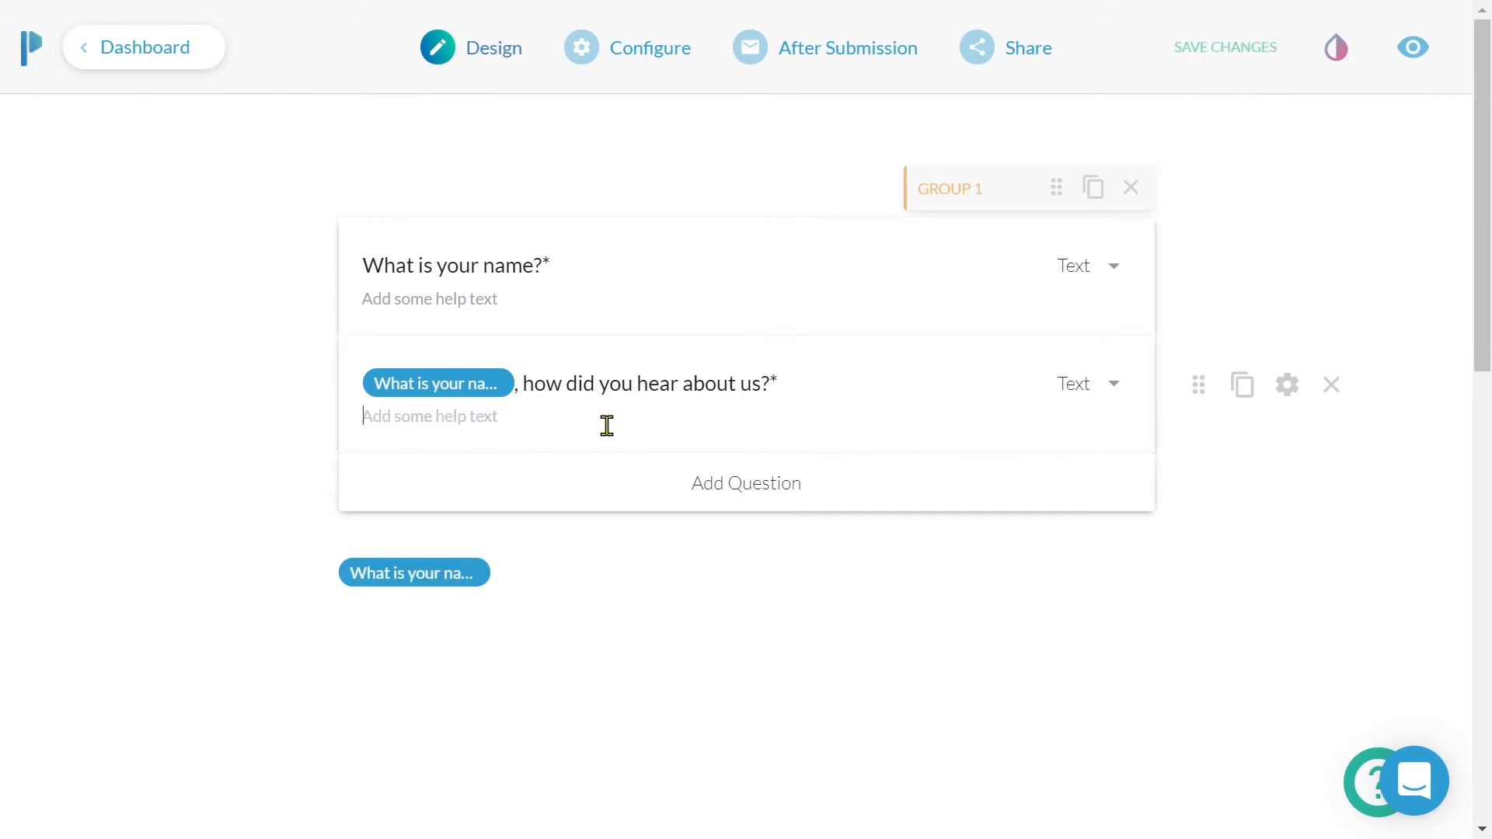
click(847, 47)
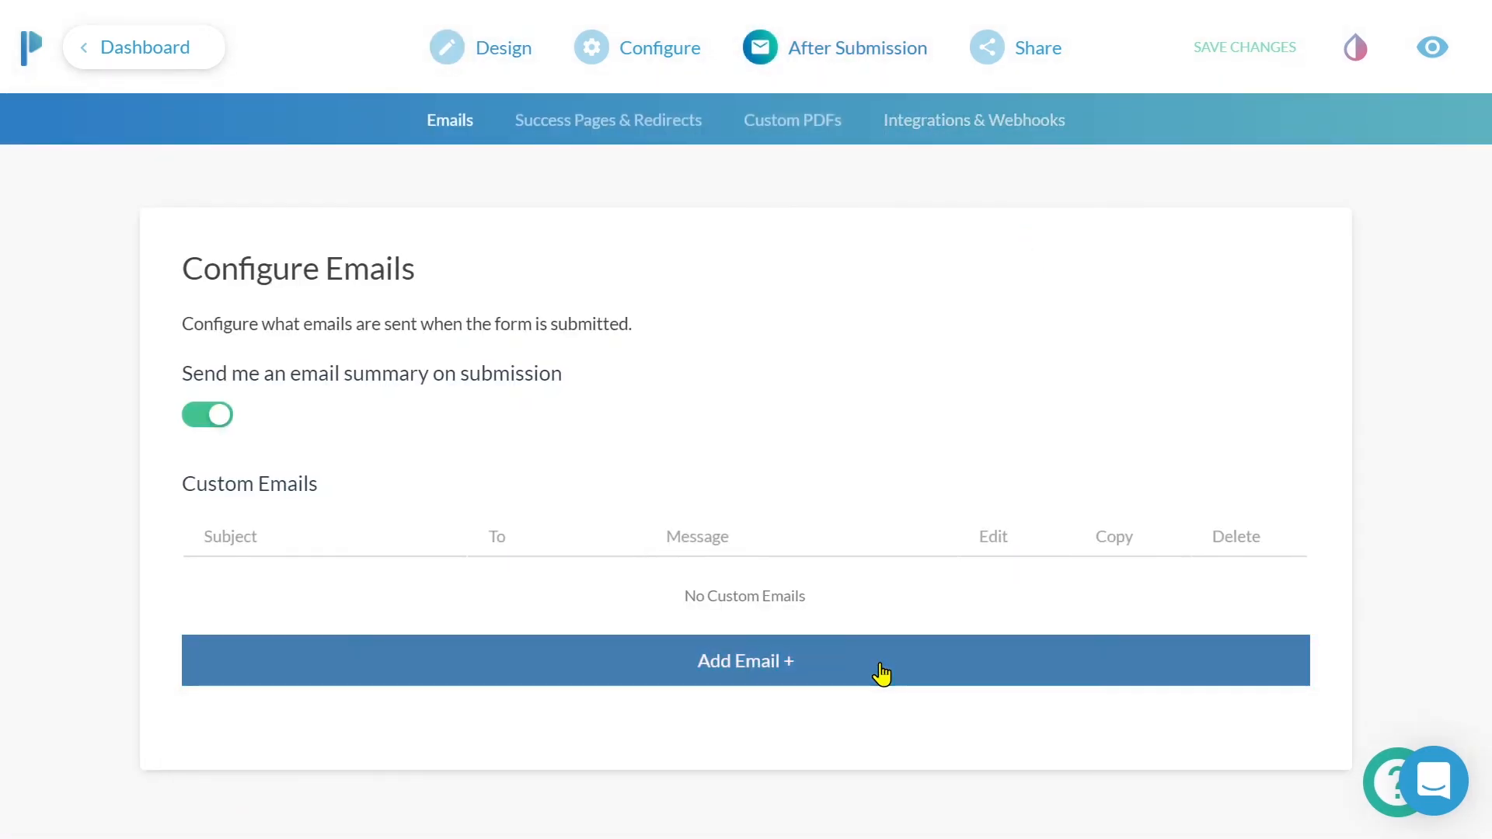
Step: Add a custom submission email whose To recipient is the piped answer key 4f0nh
click(745, 660)
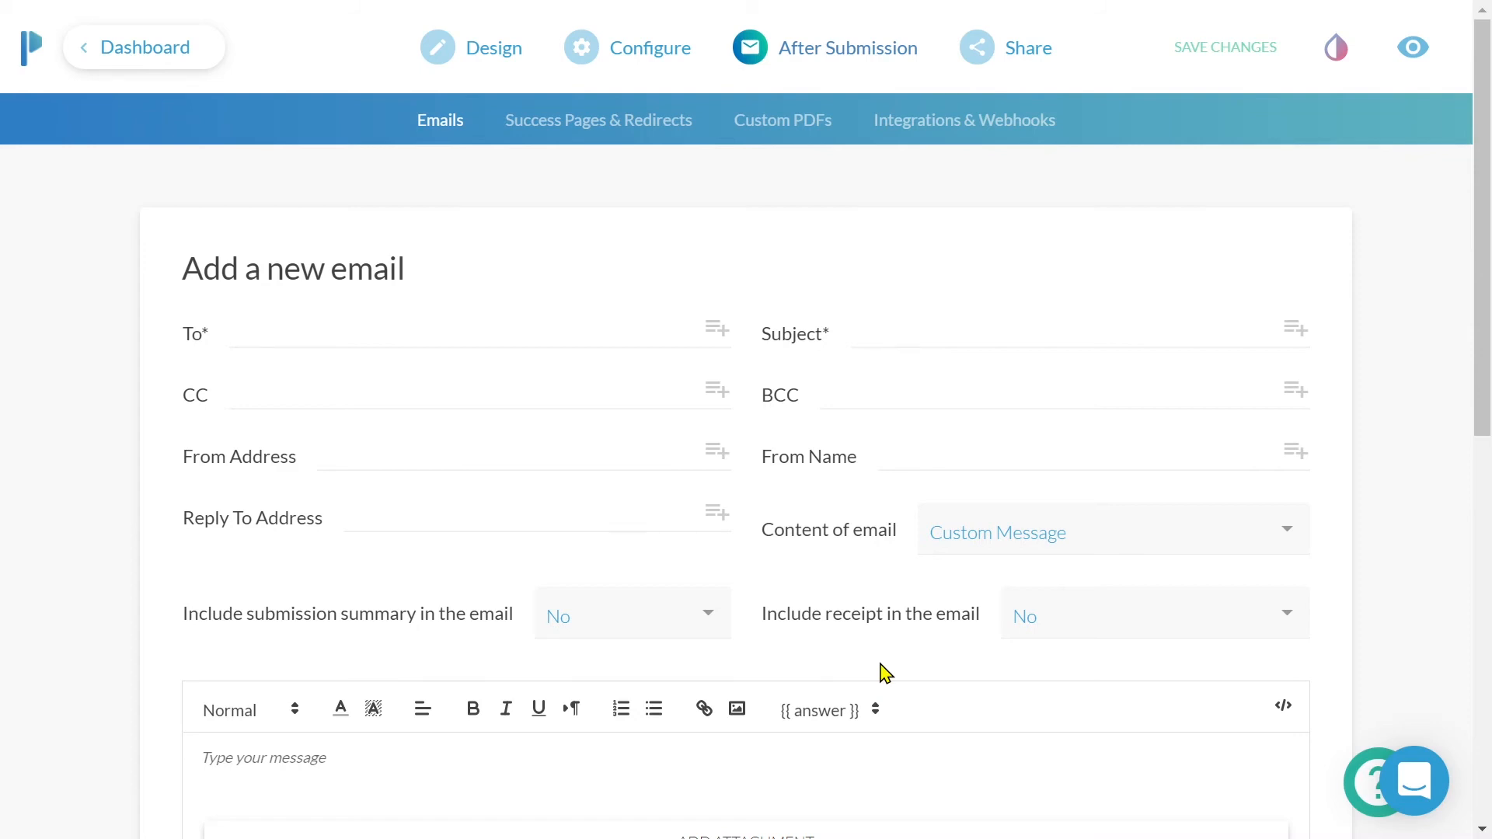
click(1227, 46)
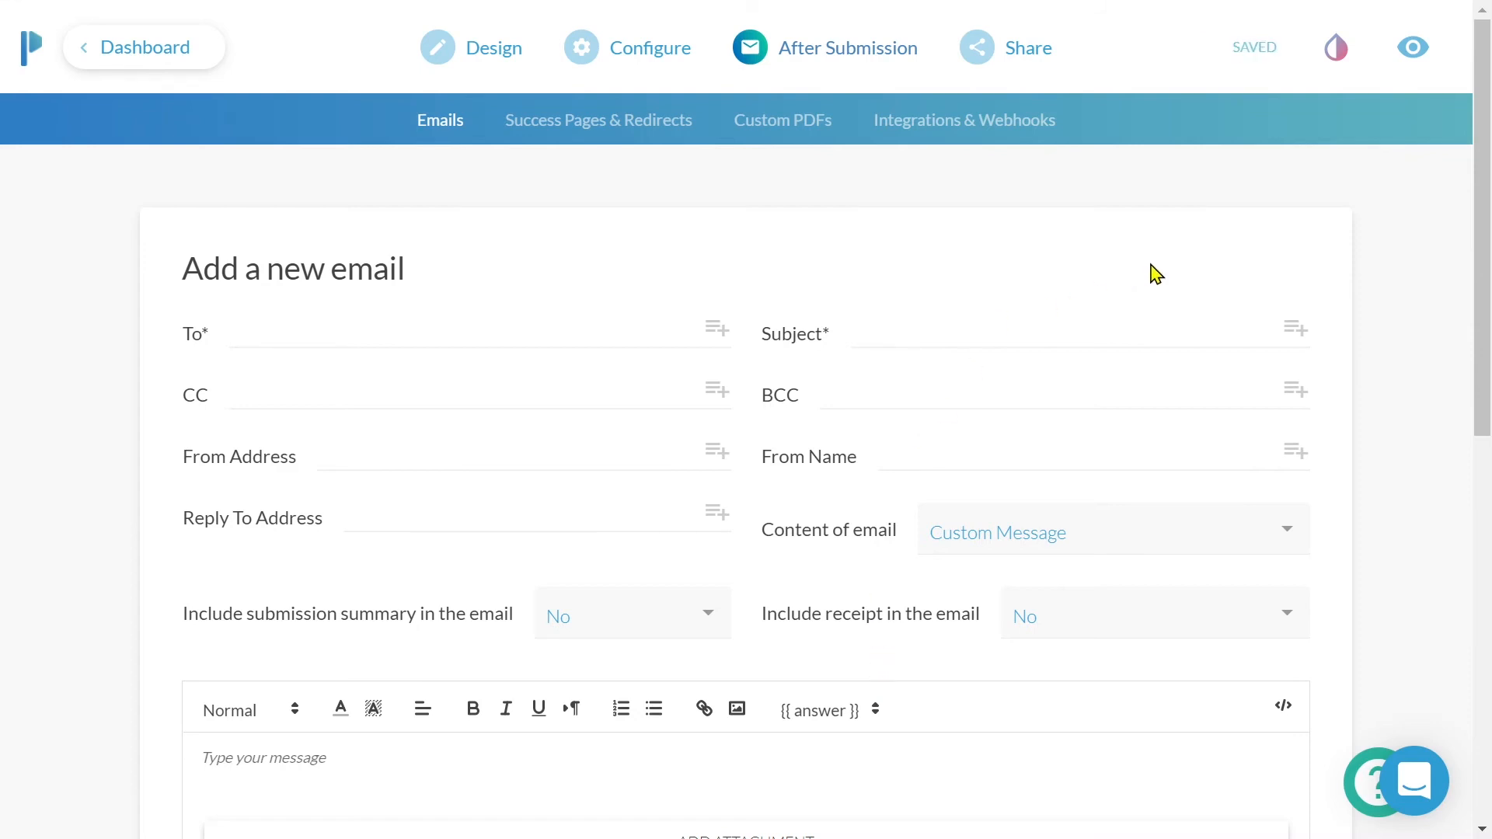
click(467, 332)
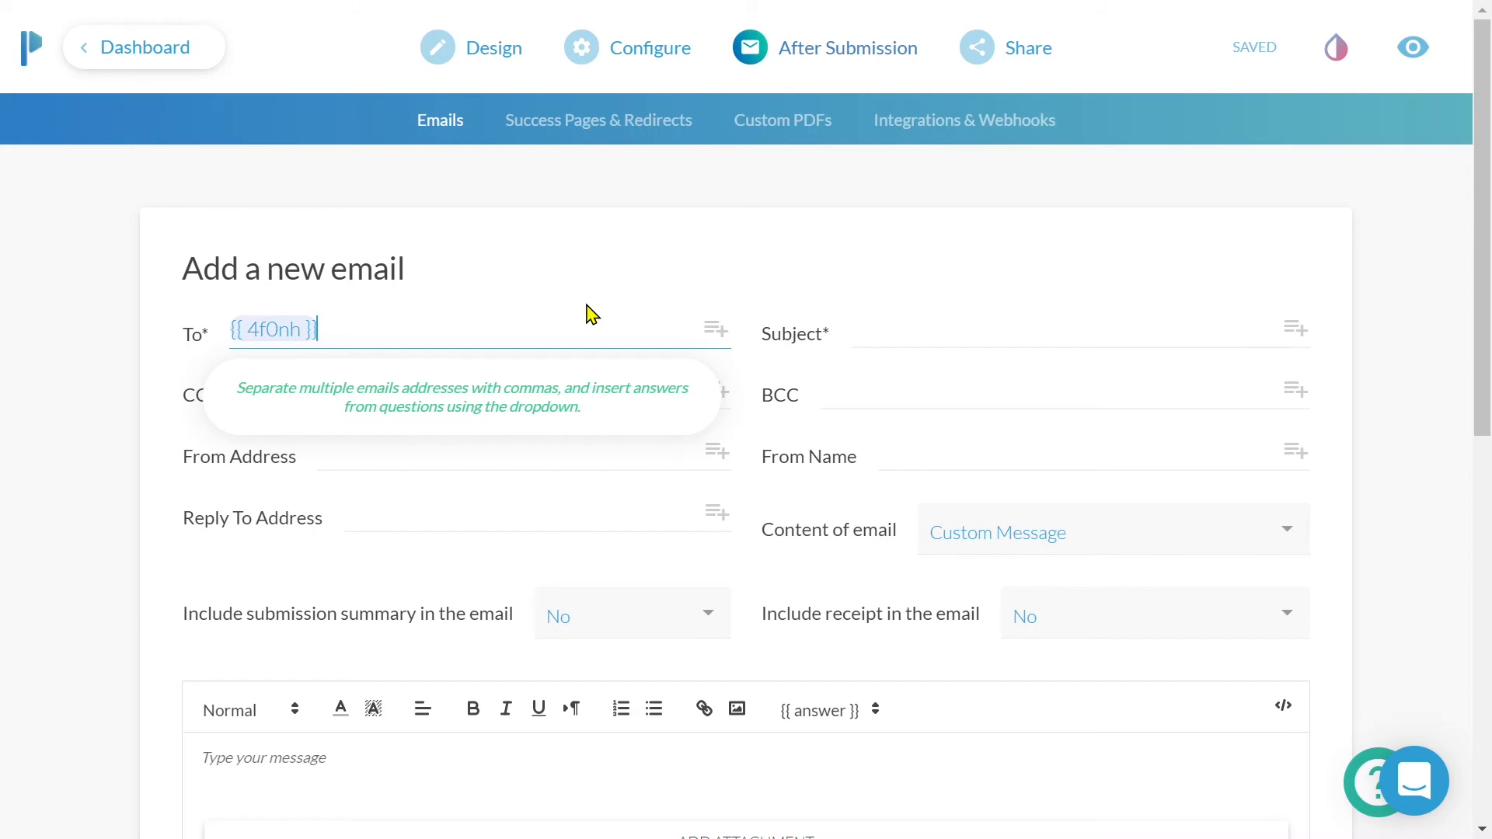
Step: Insert the "What is your name?" answer into the success page message
click(599, 120)
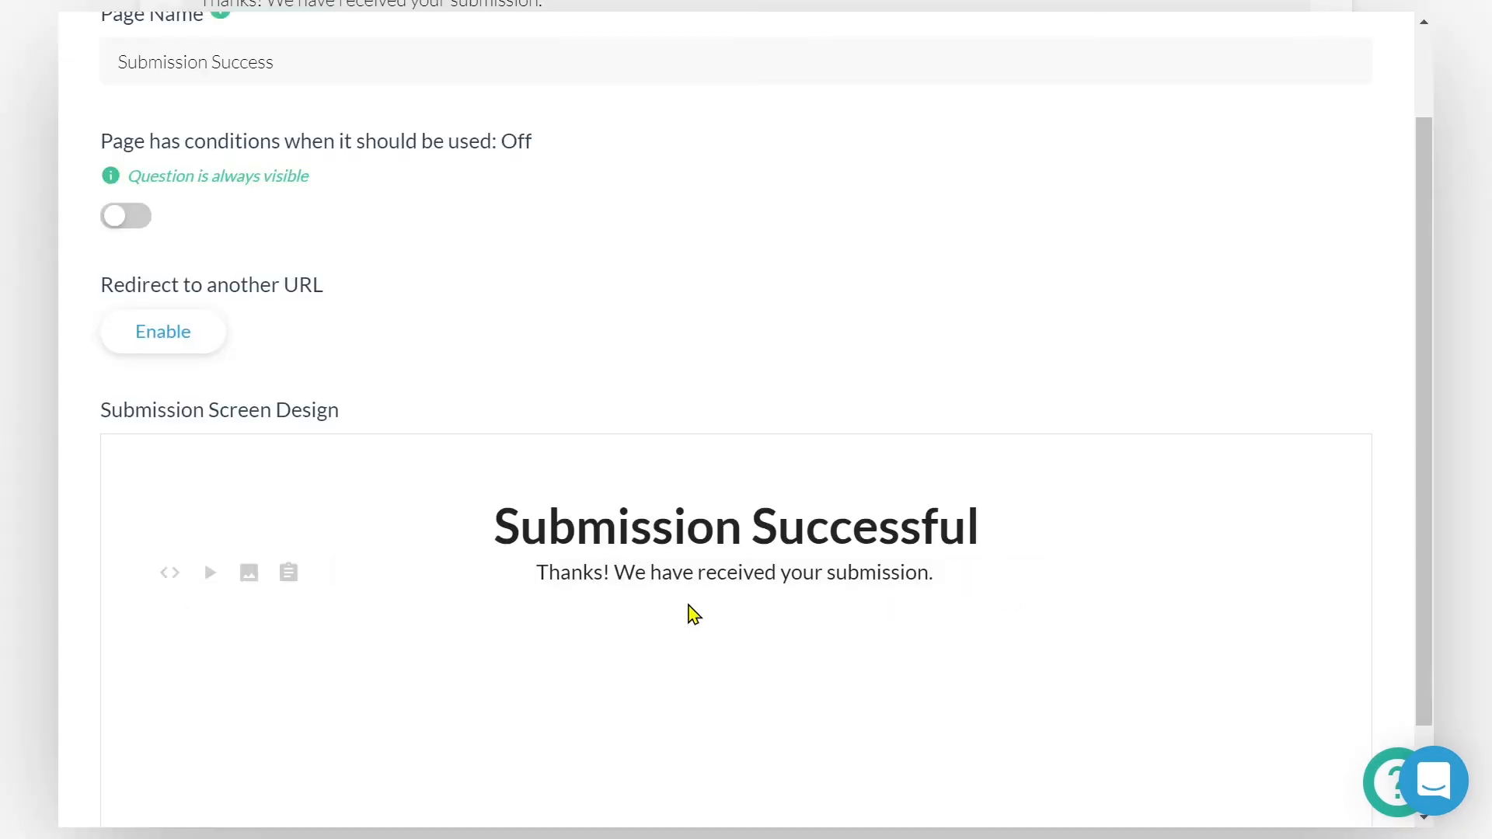
click(287, 572)
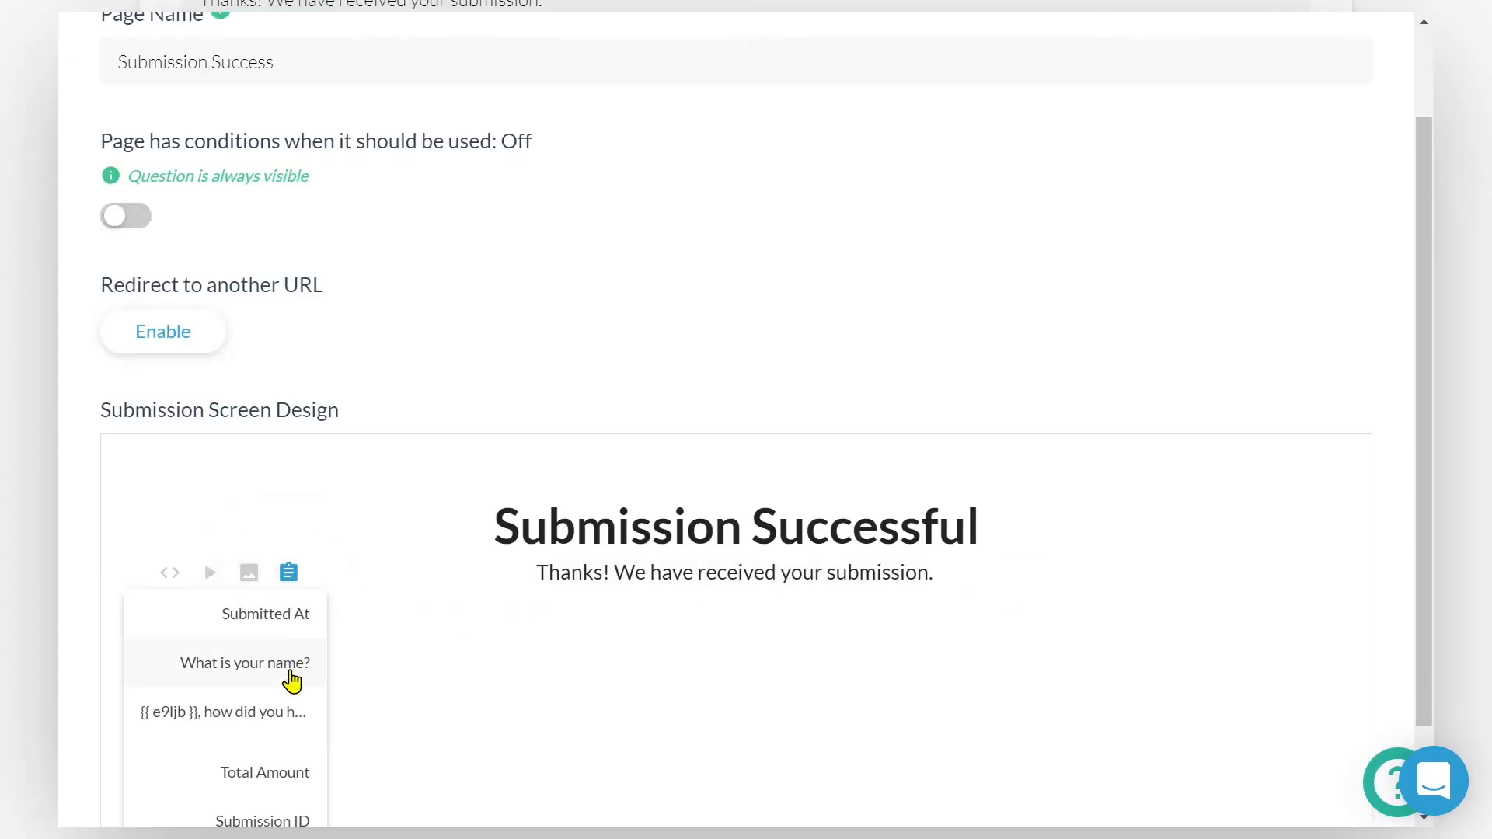
click(244, 664)
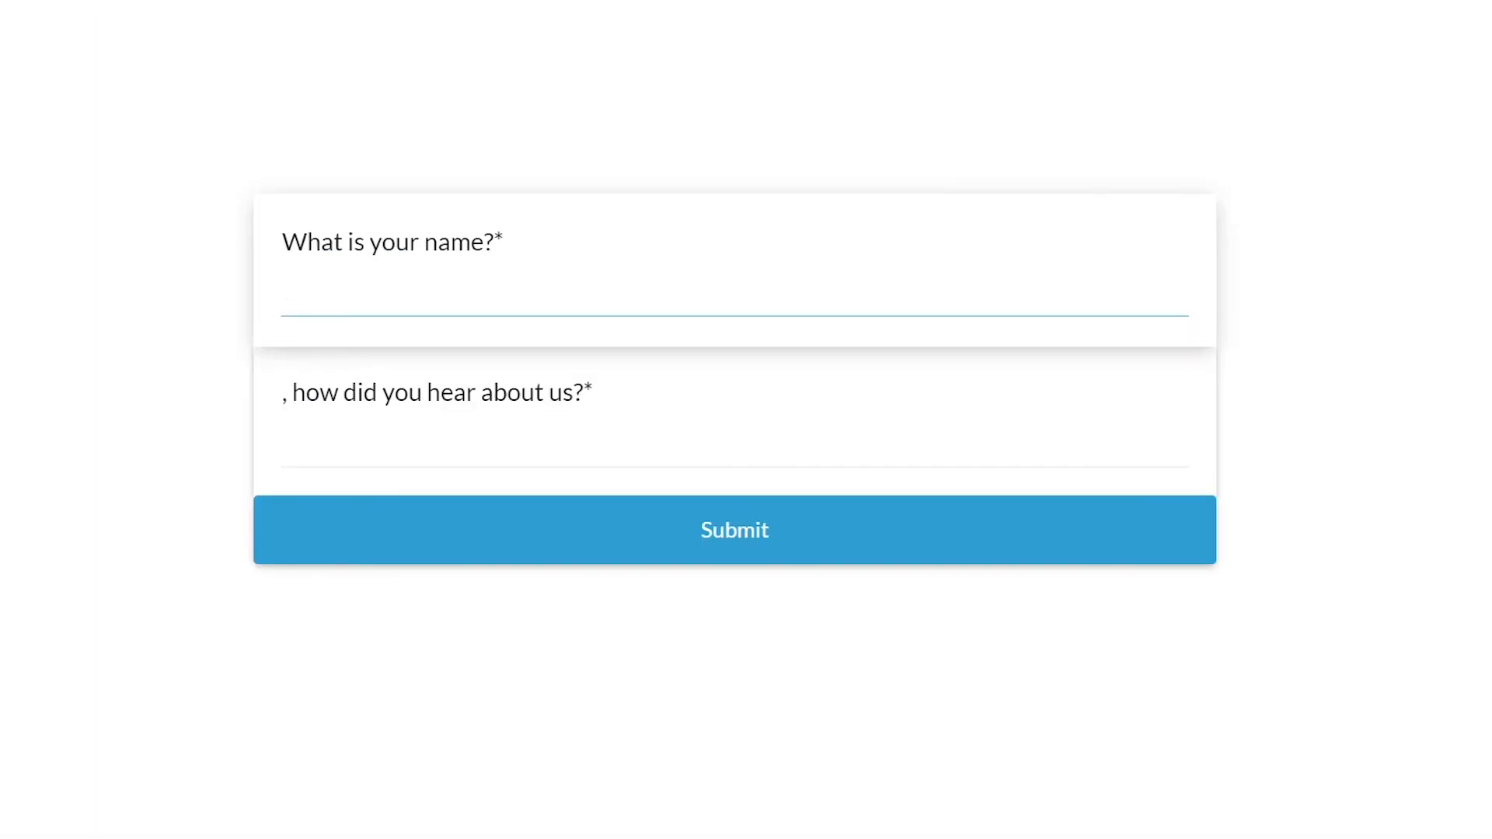
Step: Type Dave in the preview so it appears at the start of the second question
text(Dave)
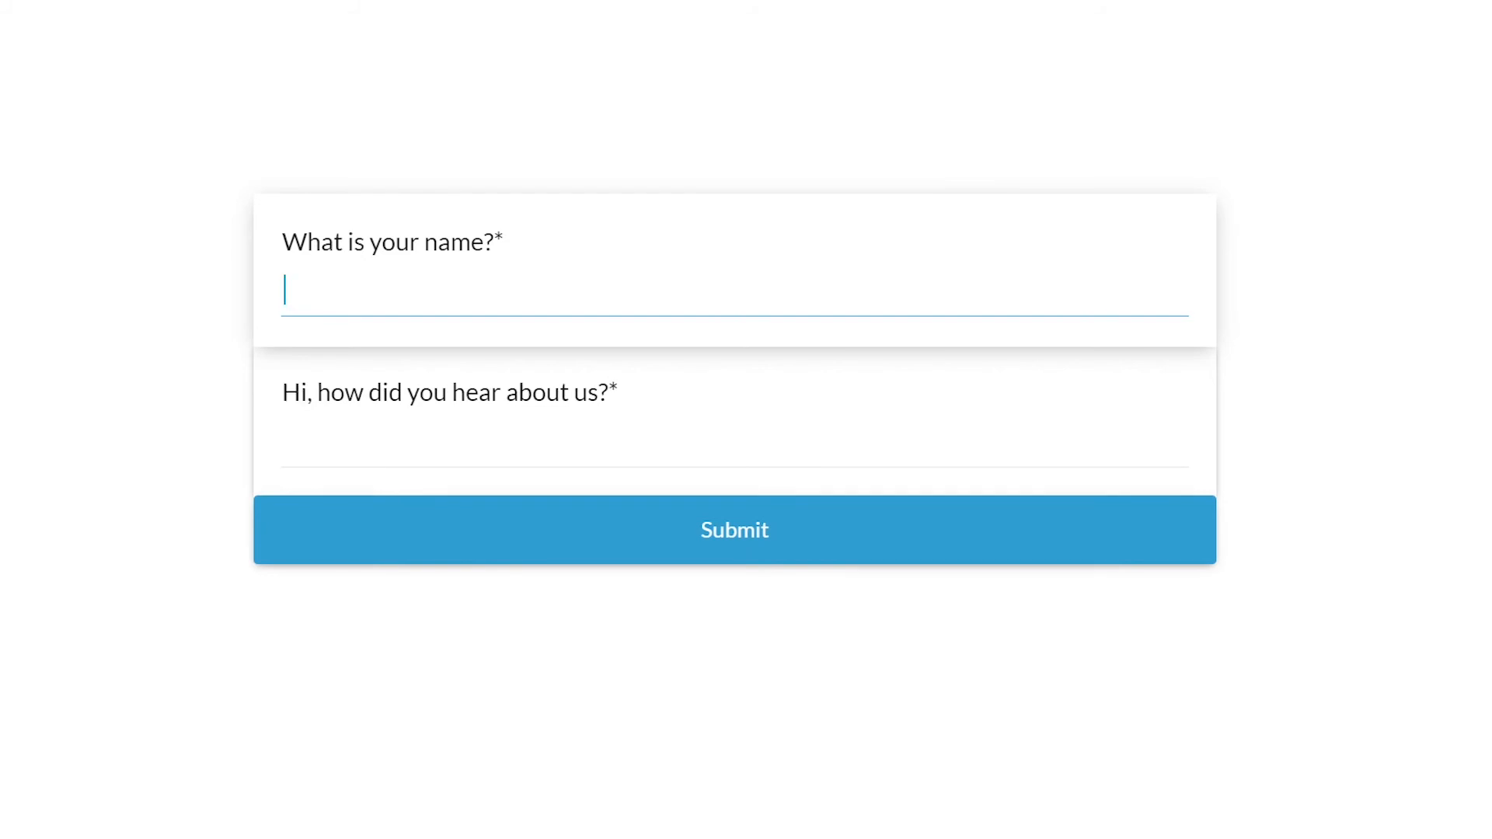
text(D)
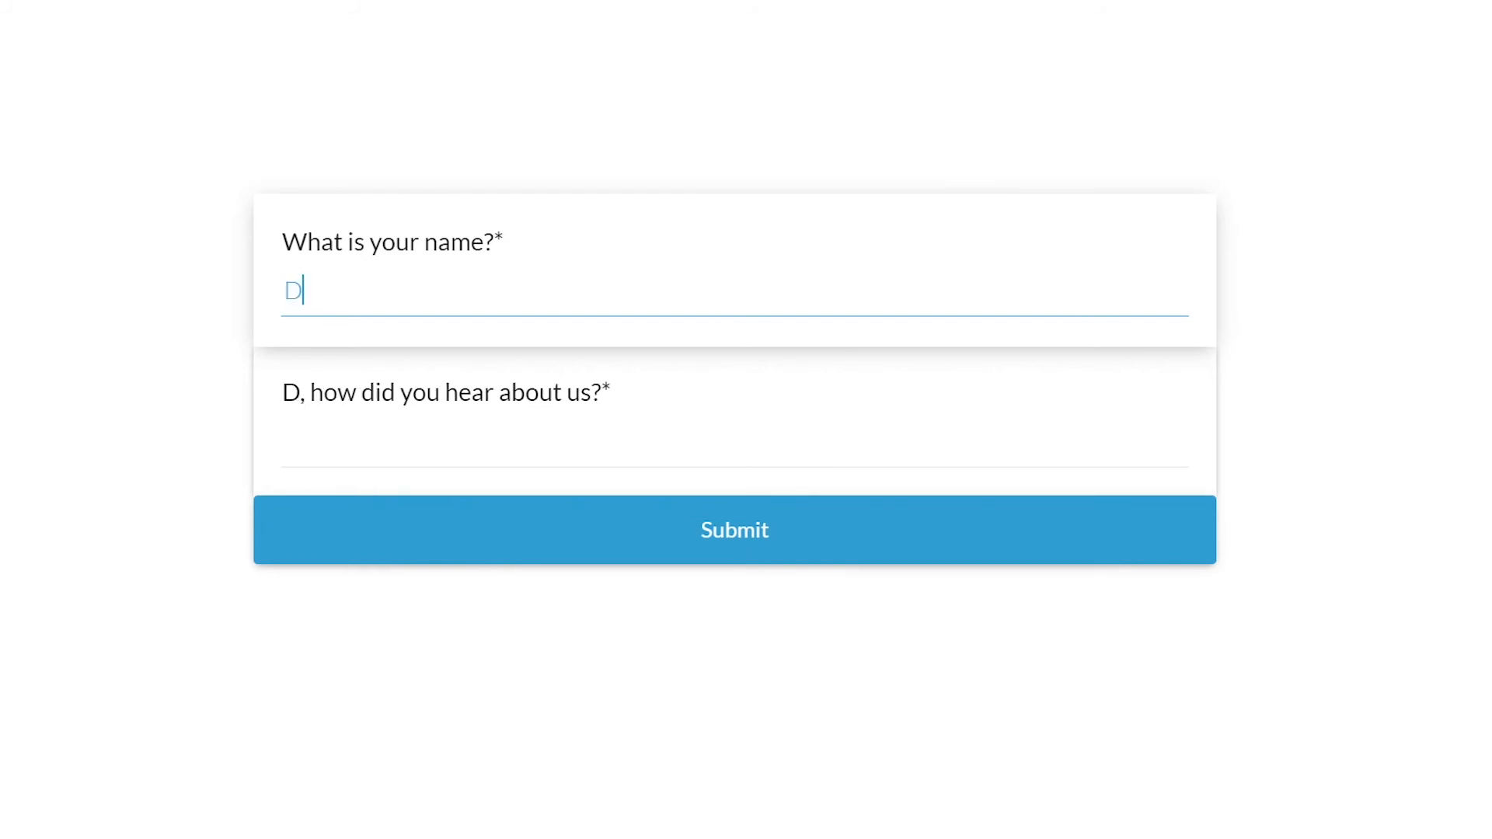
text(ave)
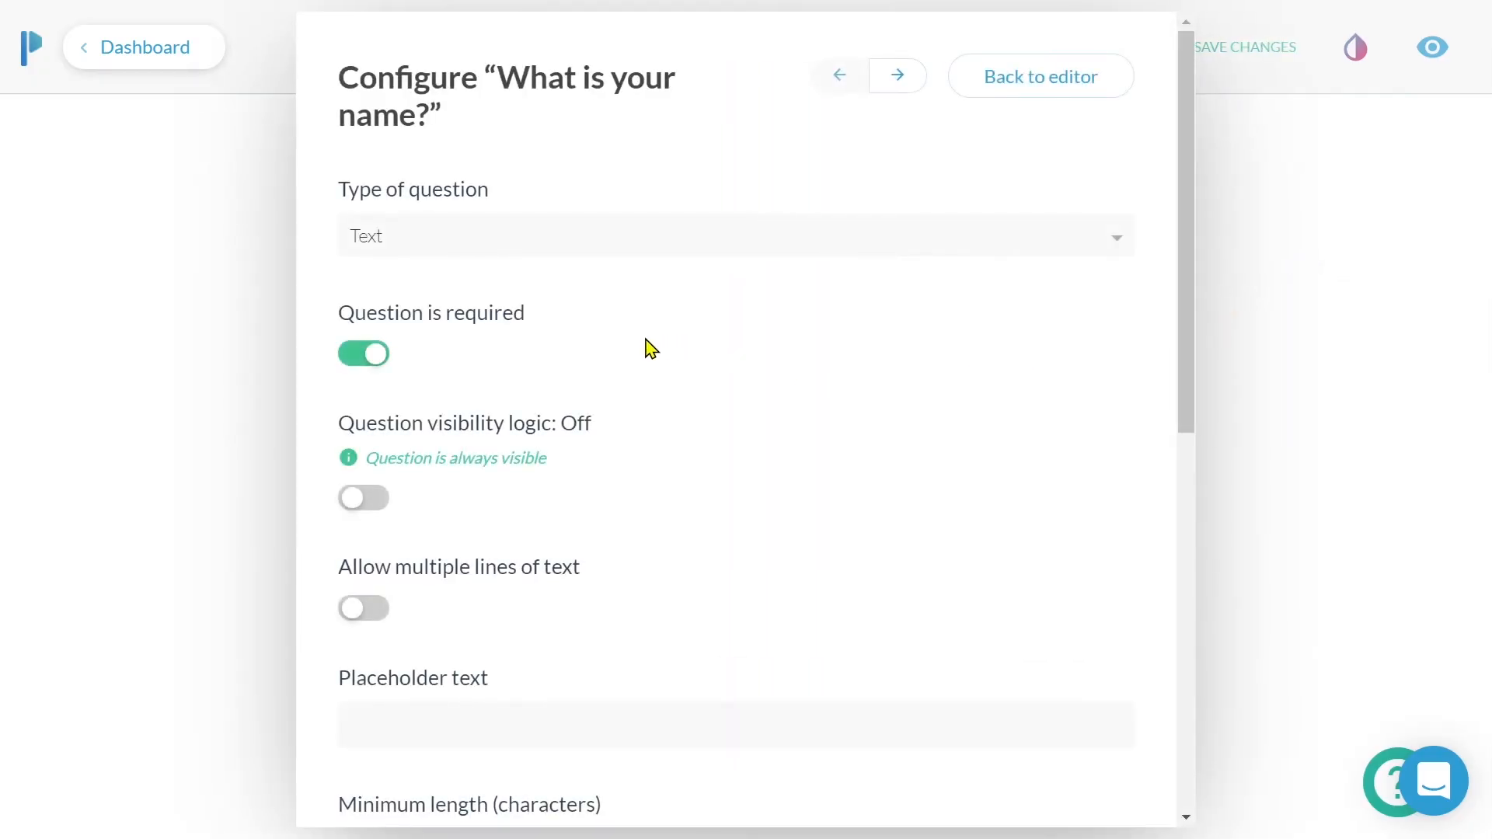
Step: Make the name question optional and re-enter the e9ljb pipe in the second title
click(362, 353)
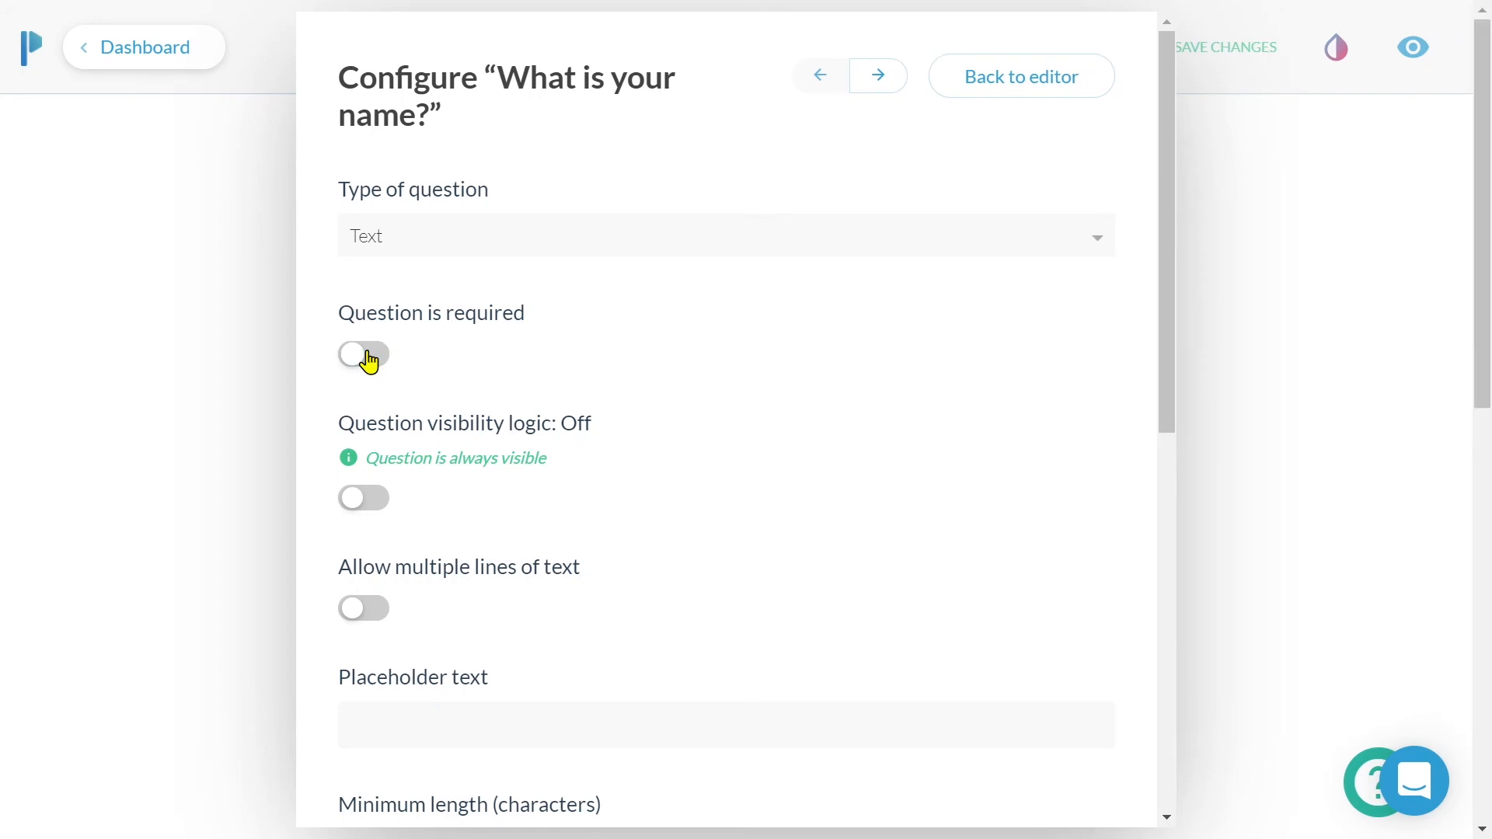
click(1019, 76)
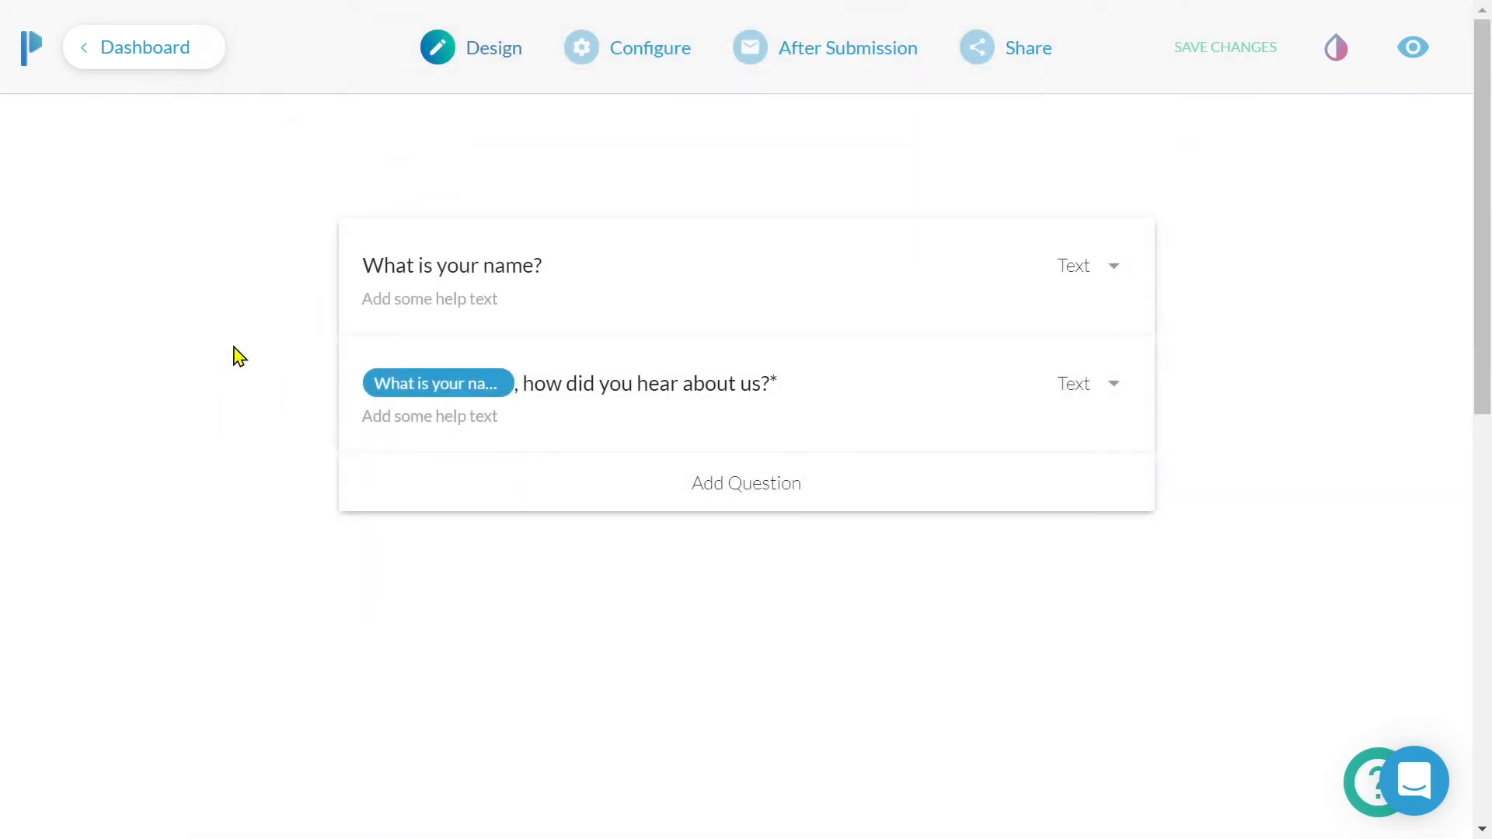
click(1226, 47)
text({{)
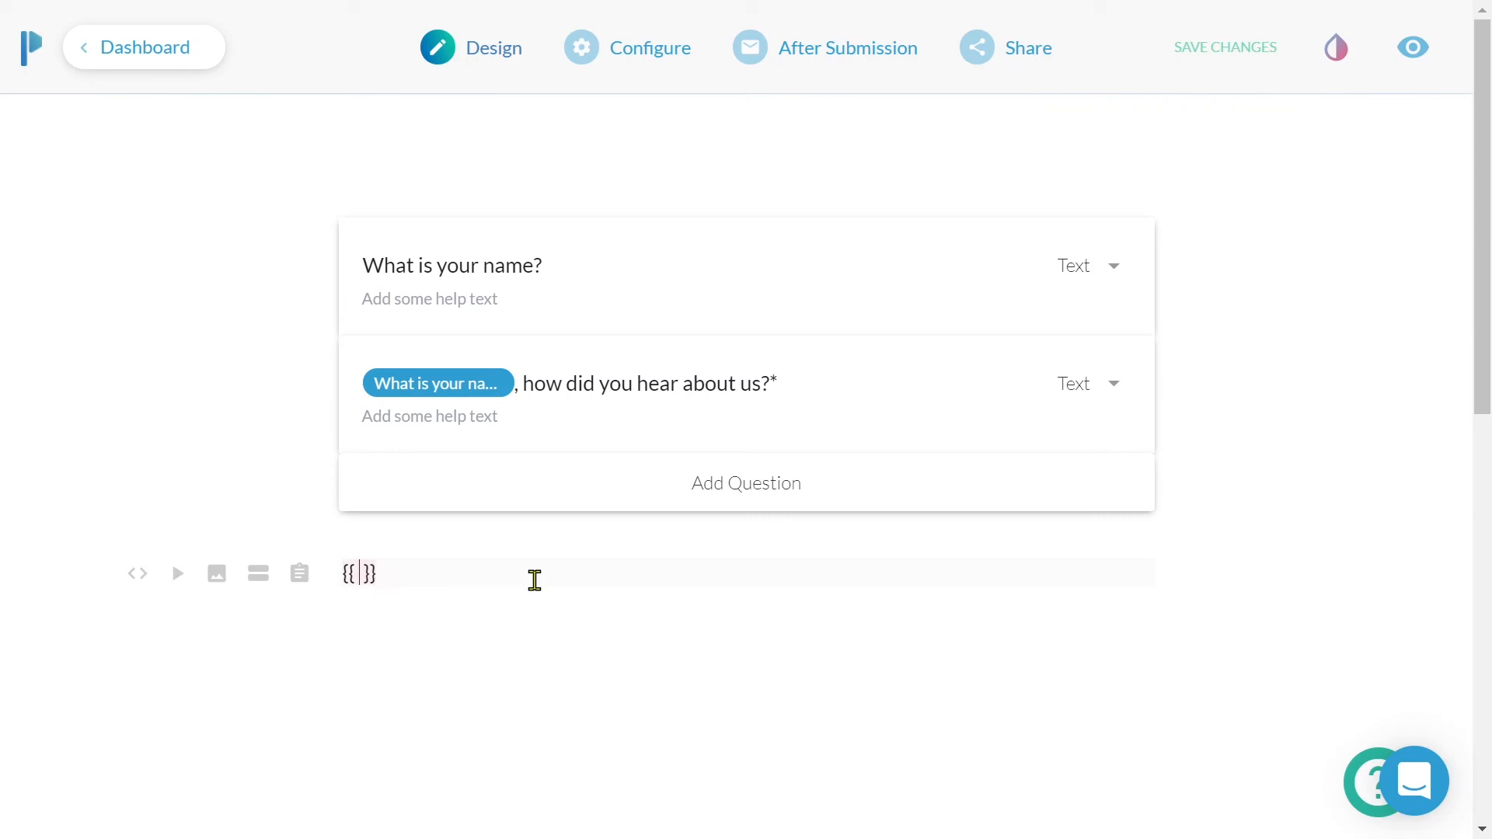
text(e9ljb)
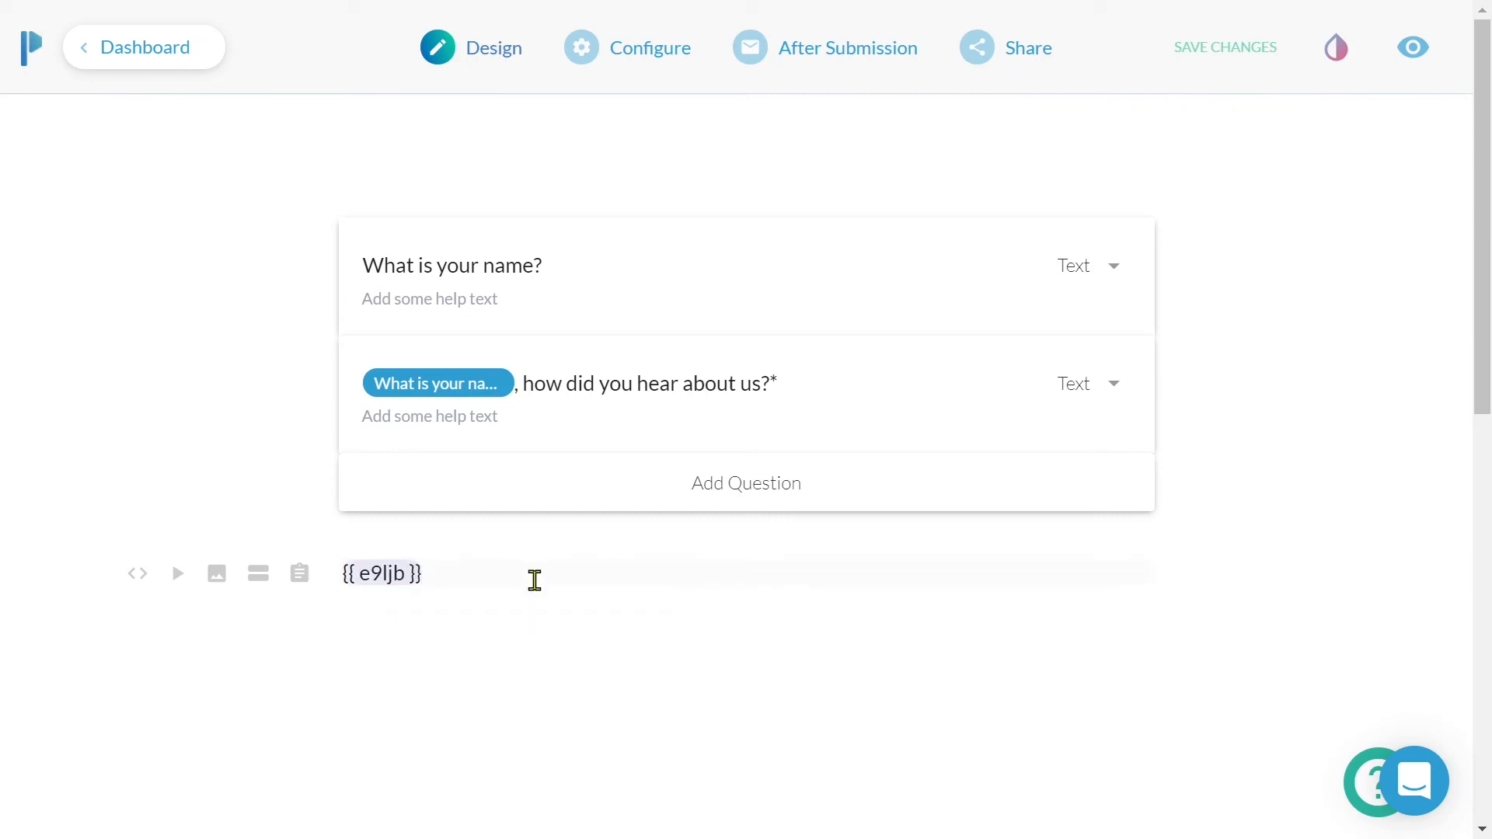
Step: Give the name pipe a fallback so it reads {{ e9ljb | Hi }} when empty
click(1226, 47)
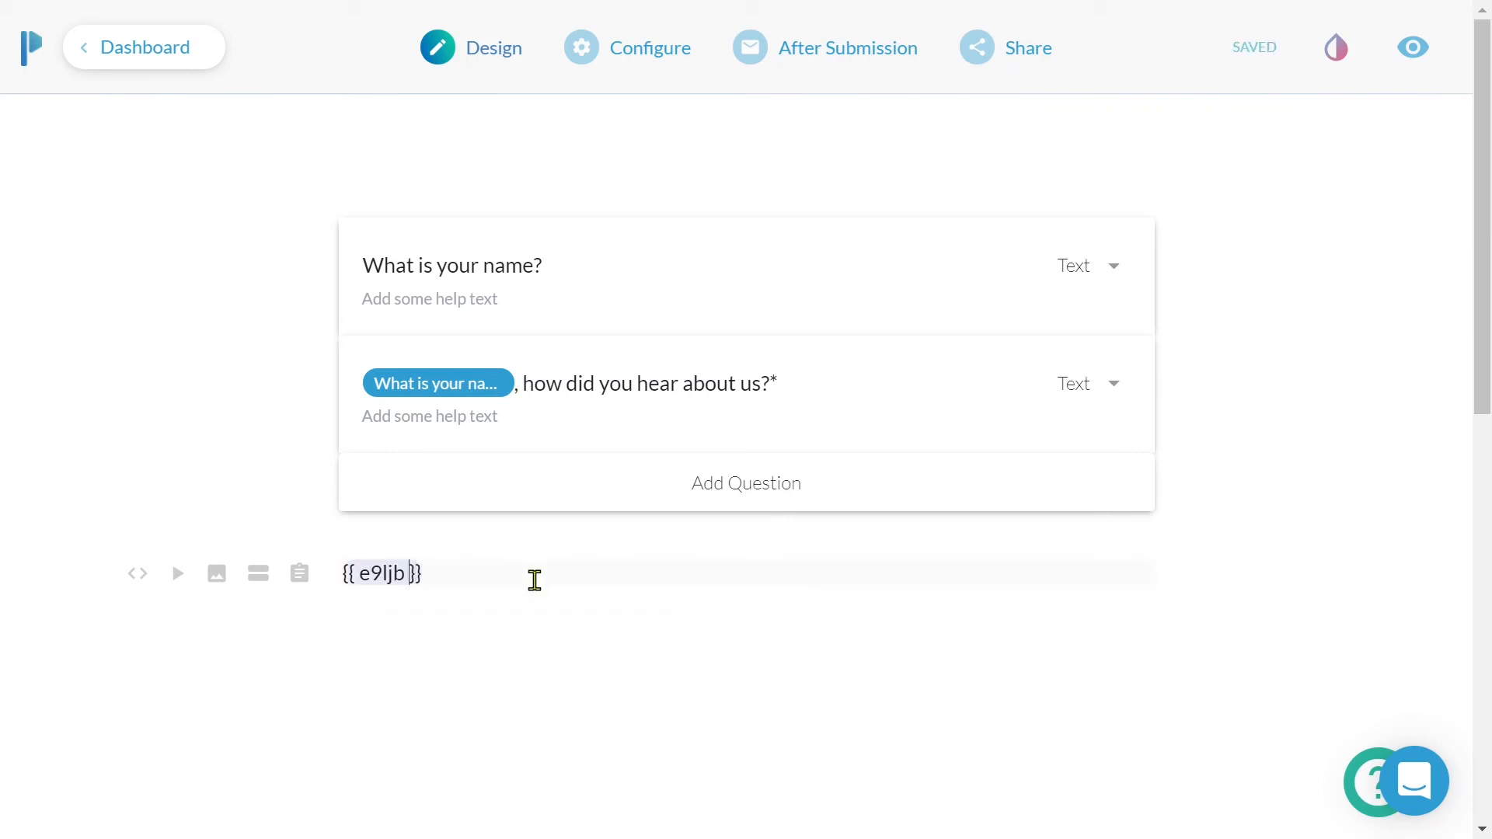
text(|)
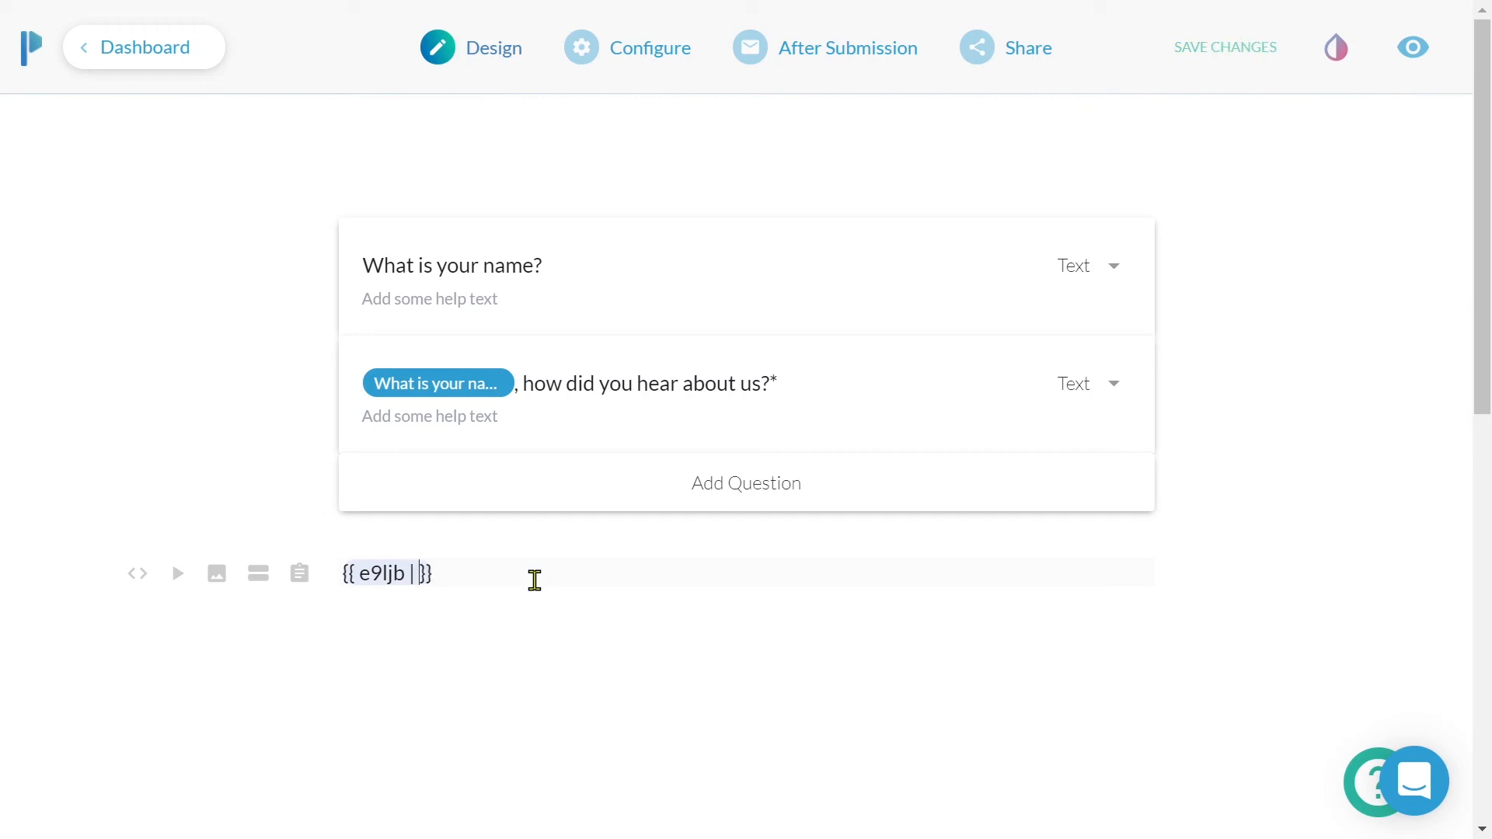
text(Hi)
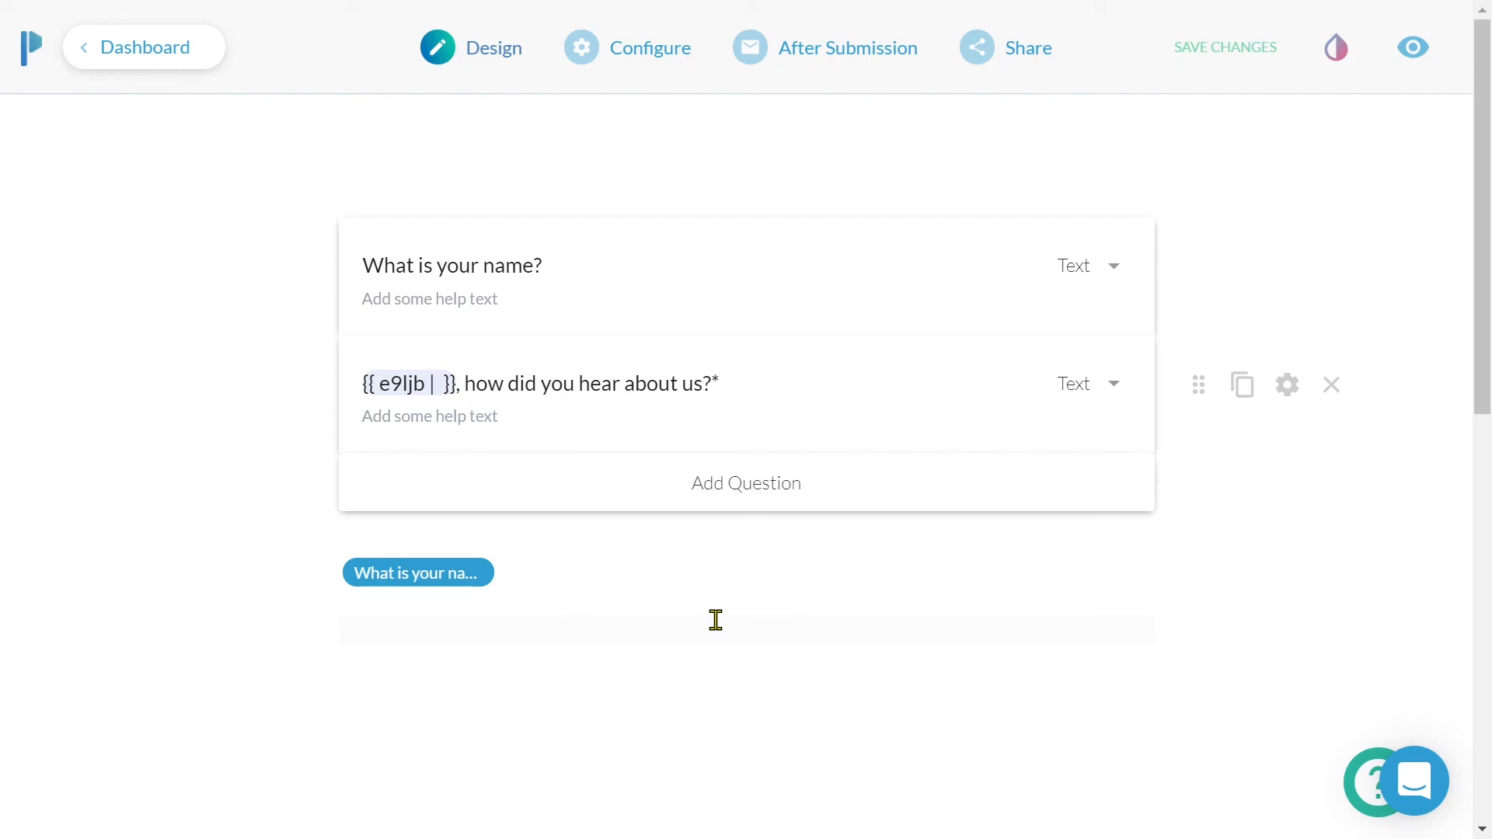
text(Hi)
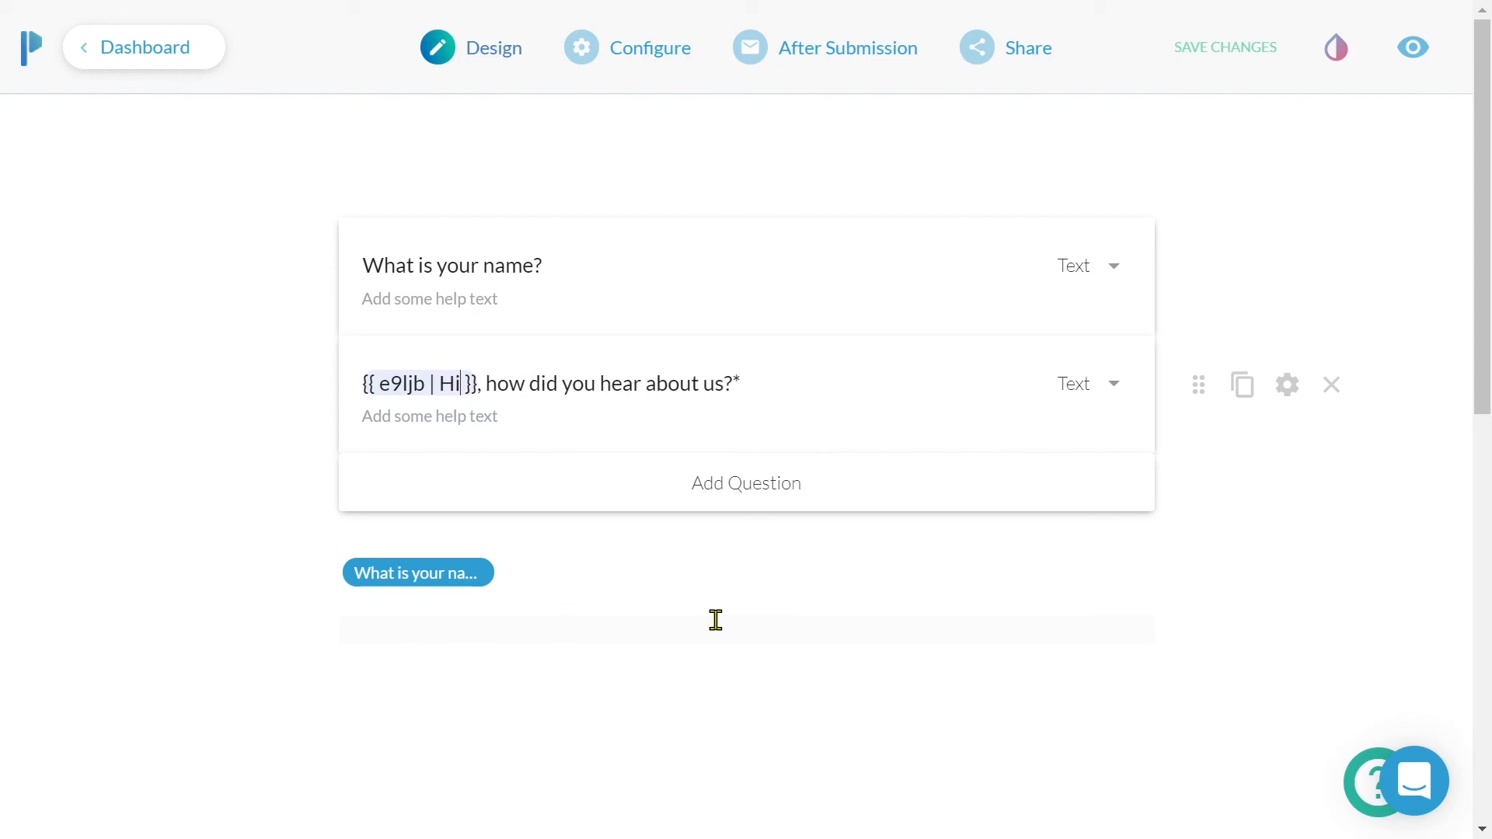
click(1412, 46)
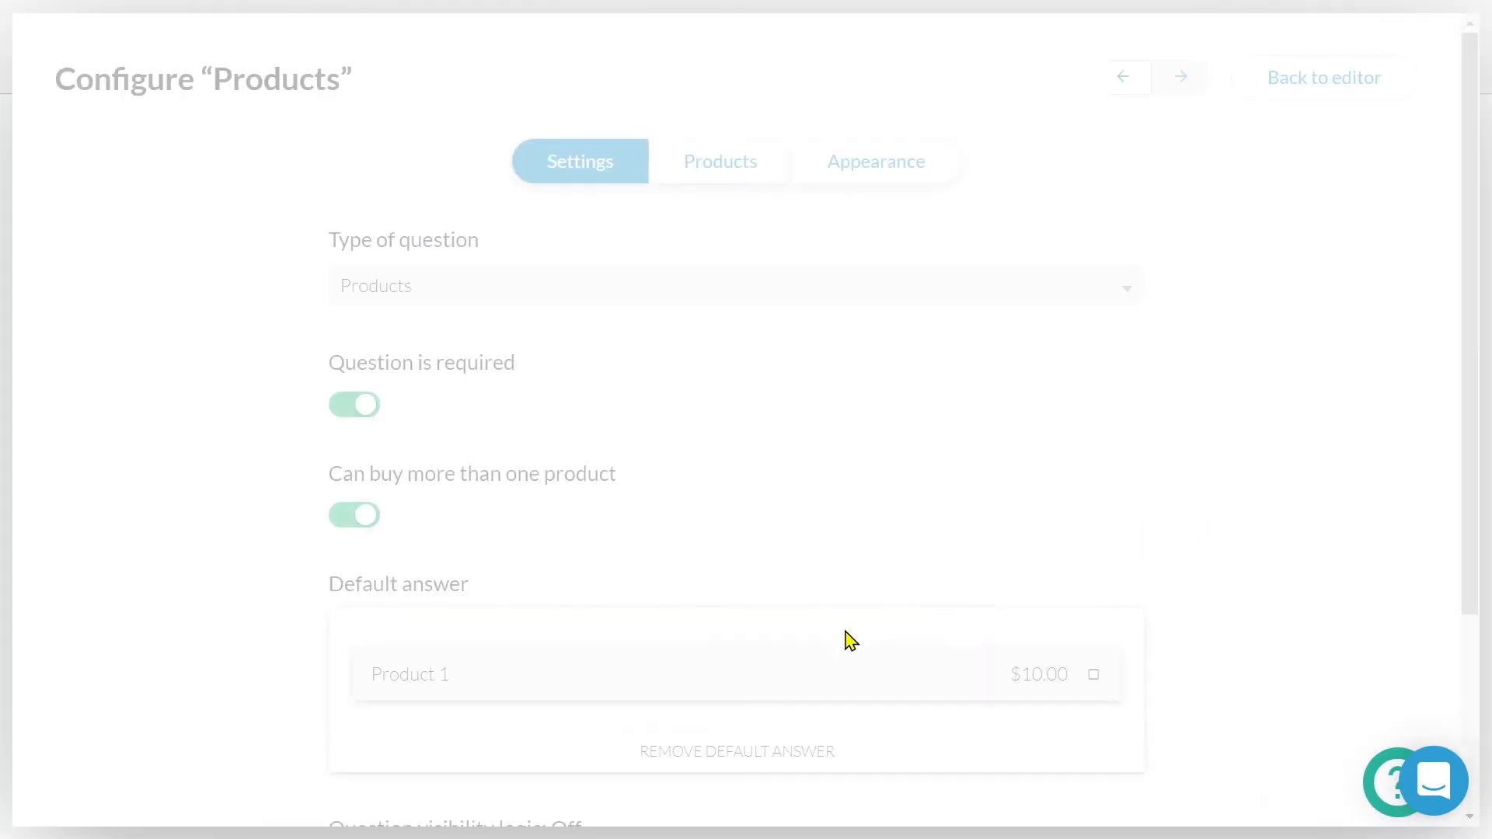
Step: Copy the Products question's pre-fill key 7rt8c from its Configure panel
scroll(down, 3)
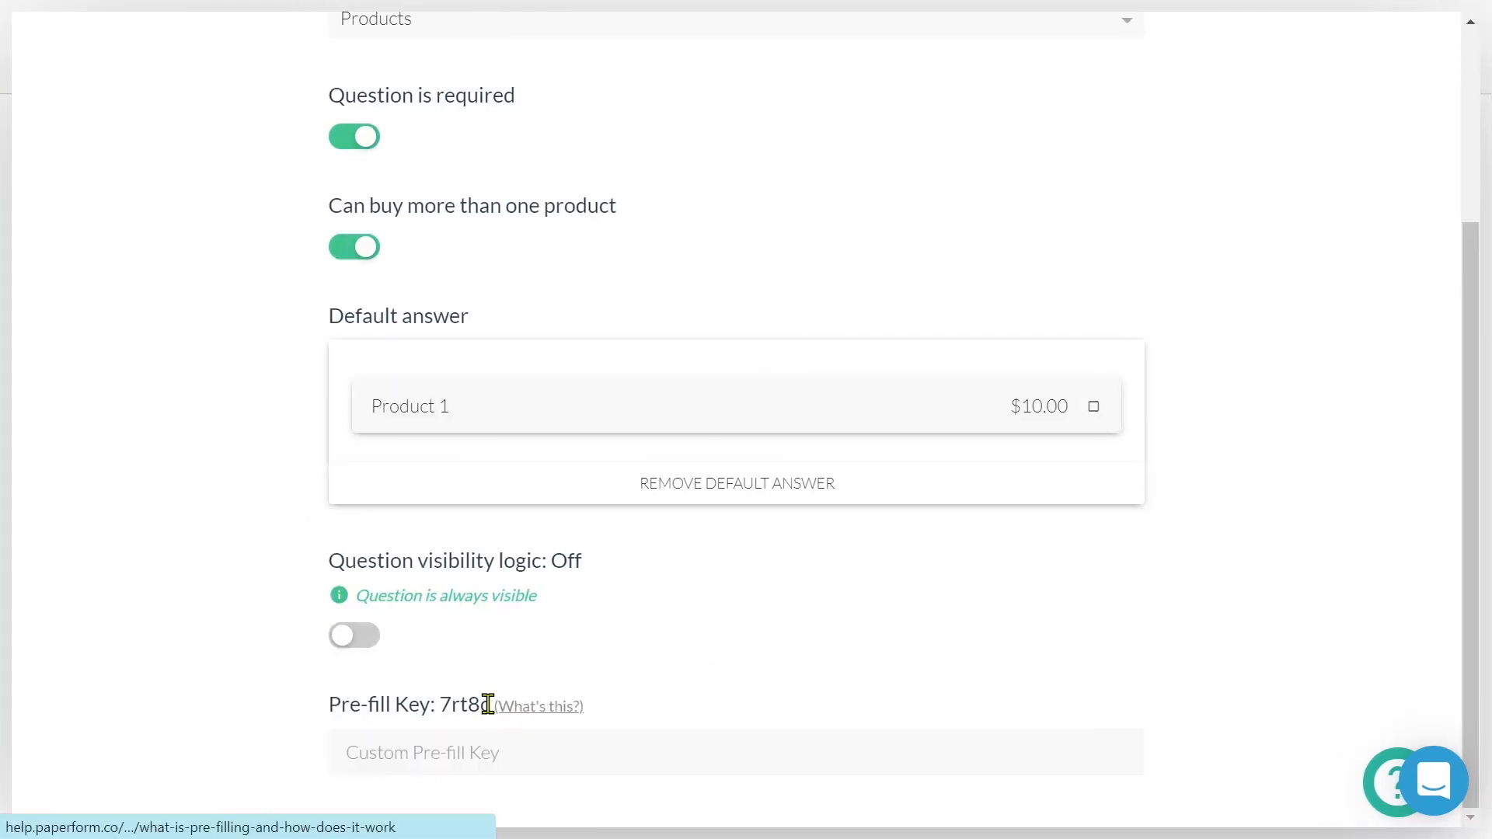
double_click(464, 706)
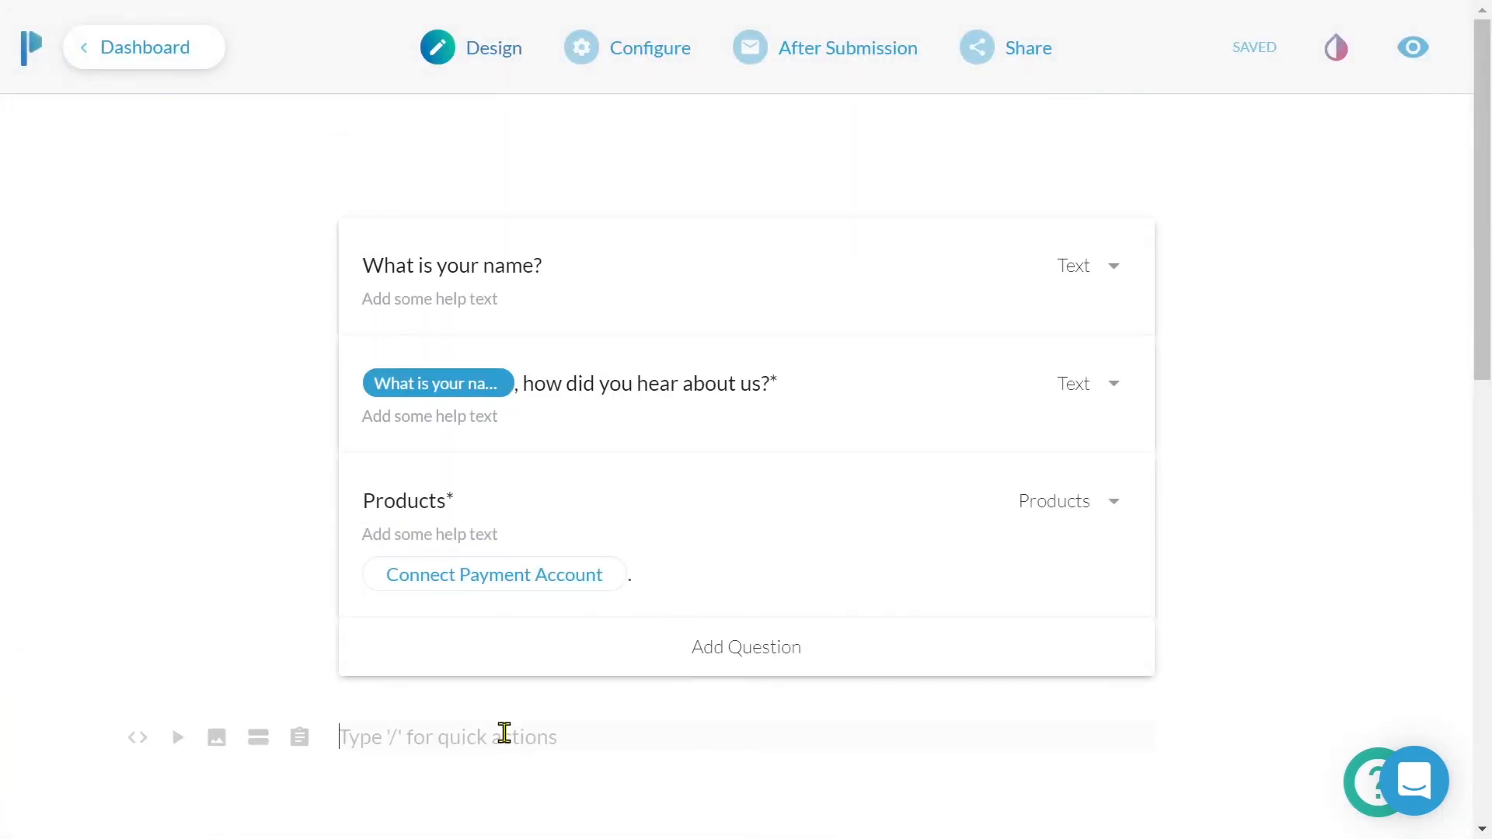
Step: Pipe {{ 7rt8c }} as Total Quantity below the questions; preview shows 1 with Product 1 chosen
text({{ 7rt8c }})
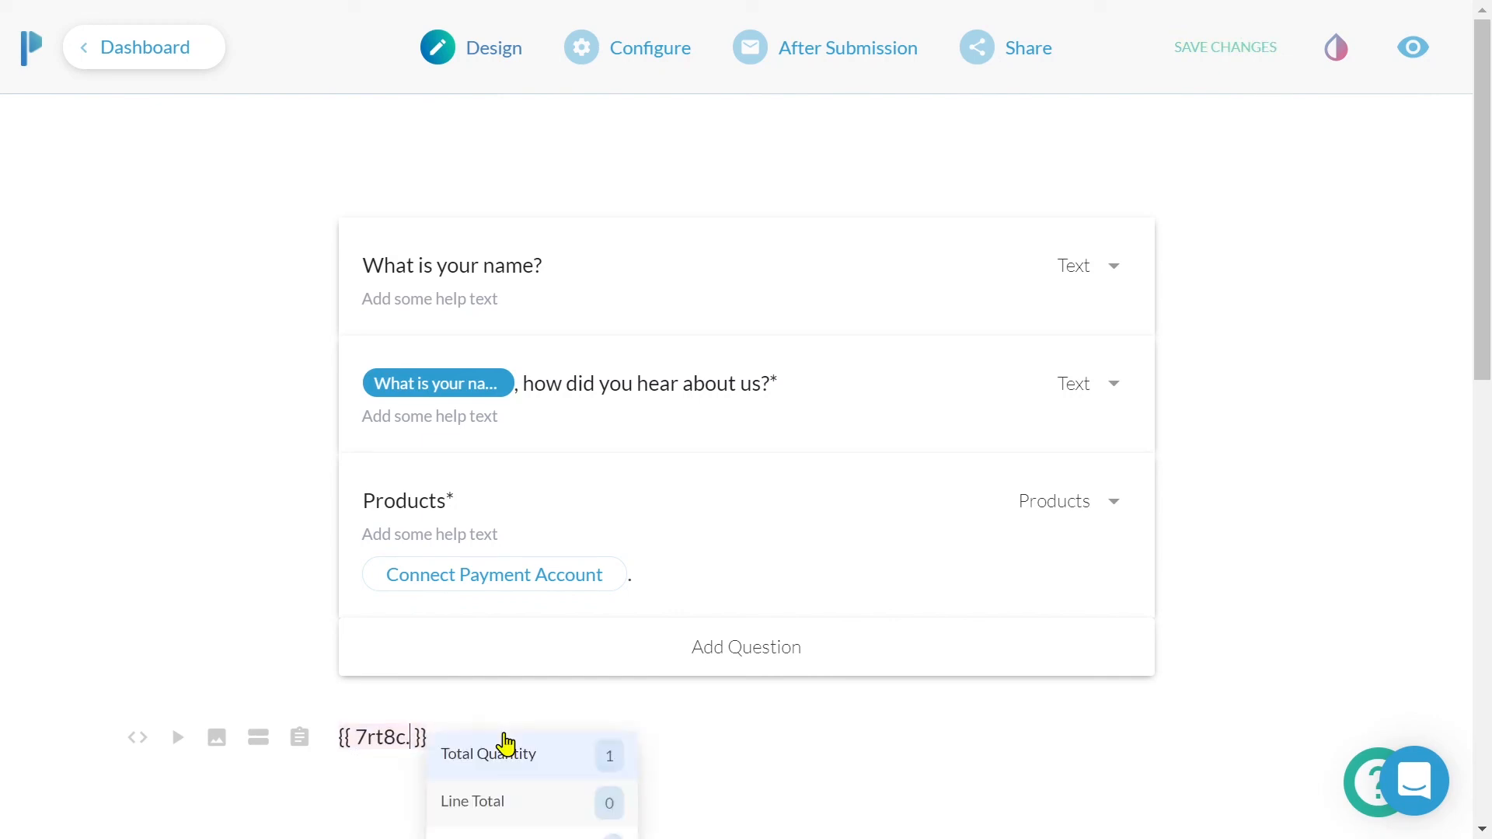
click(488, 754)
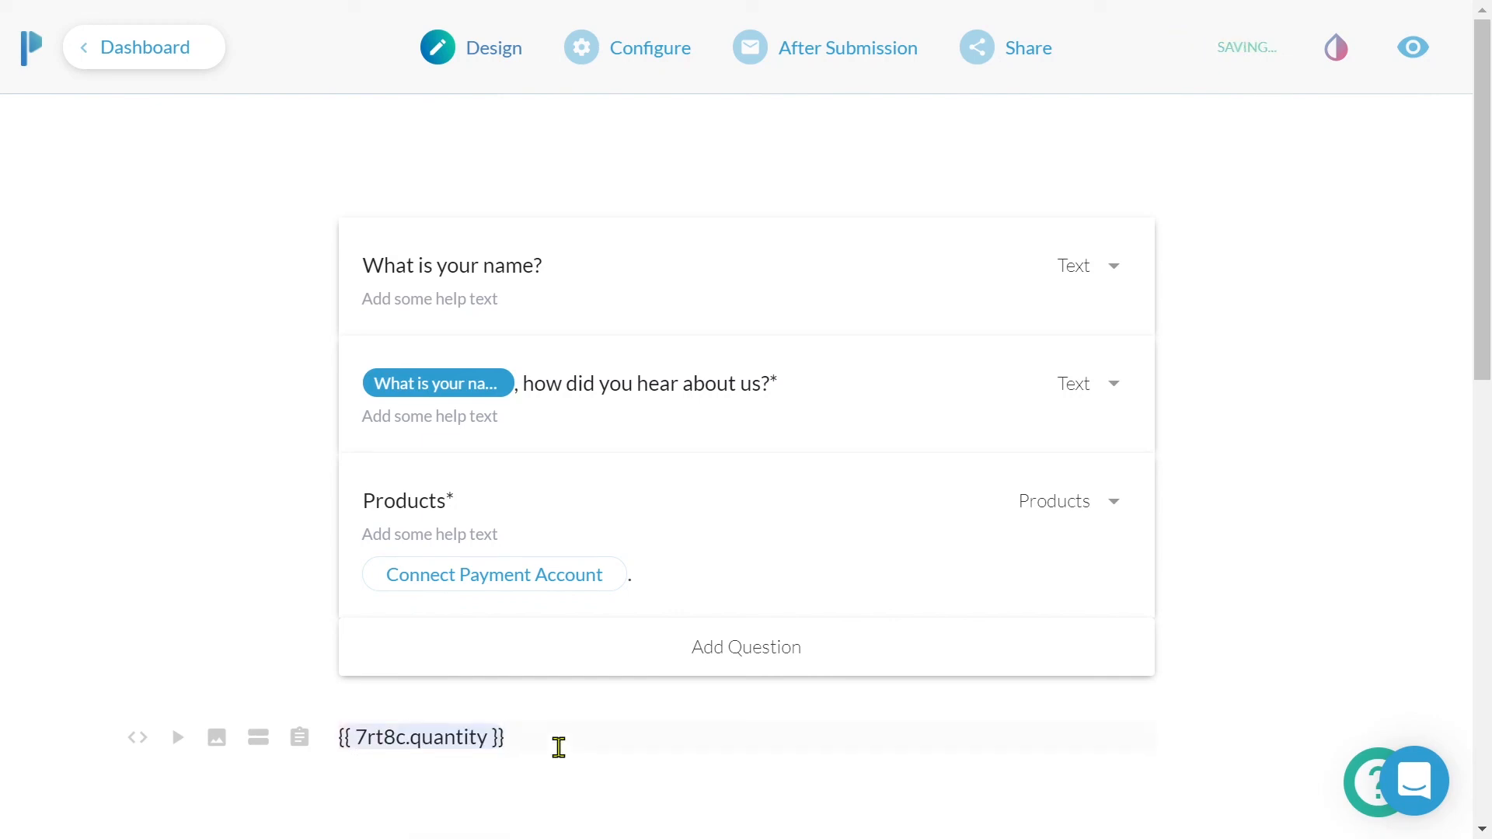
click(1412, 47)
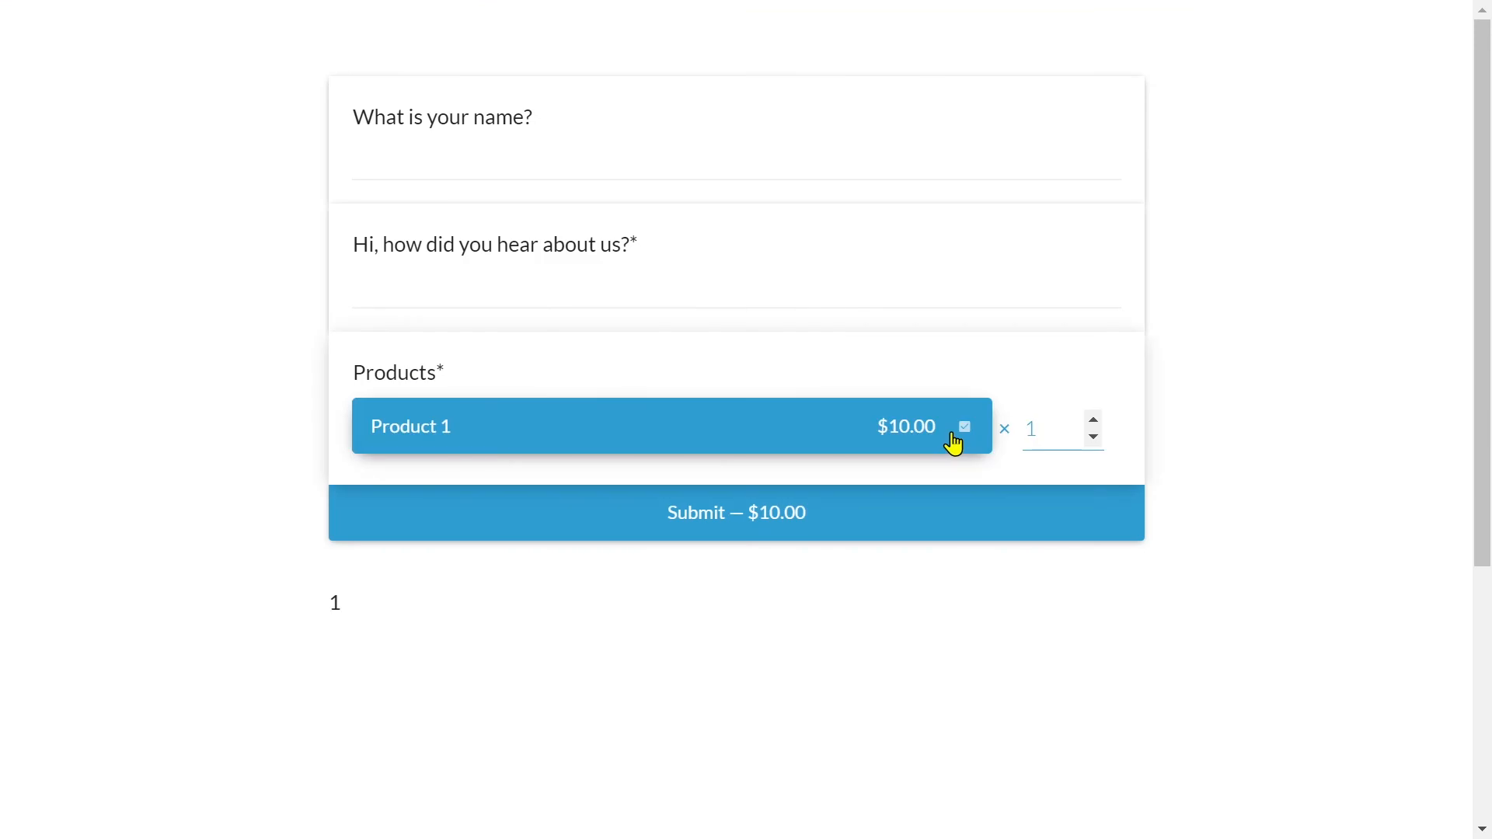